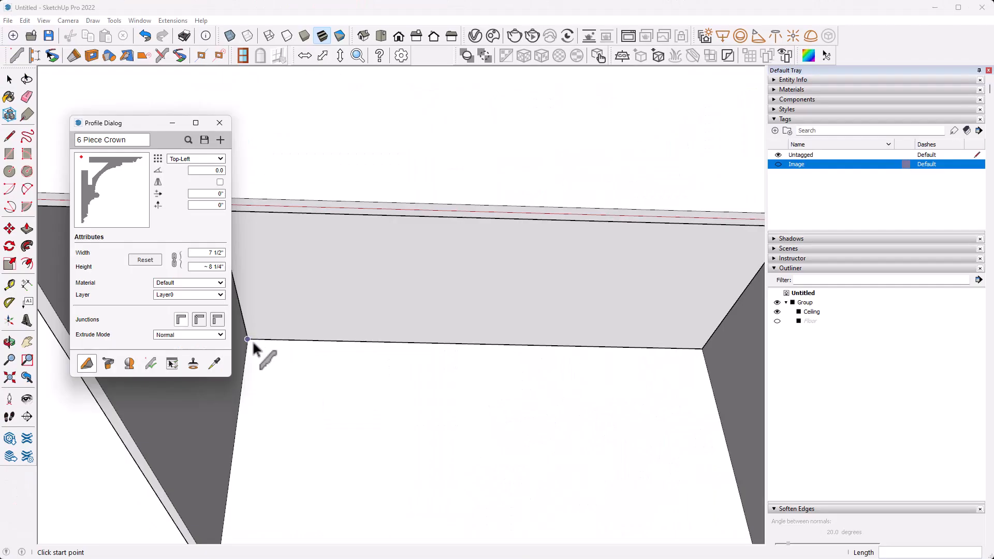
Preview the finished crown-molded room before starting a blank model in Top view
click(247, 339)
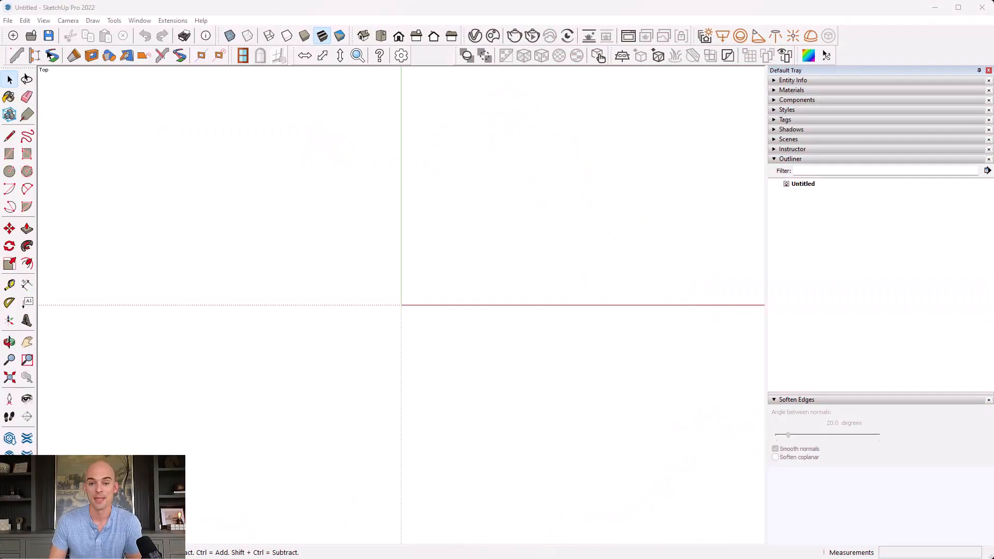
mouse_move(297, 213)
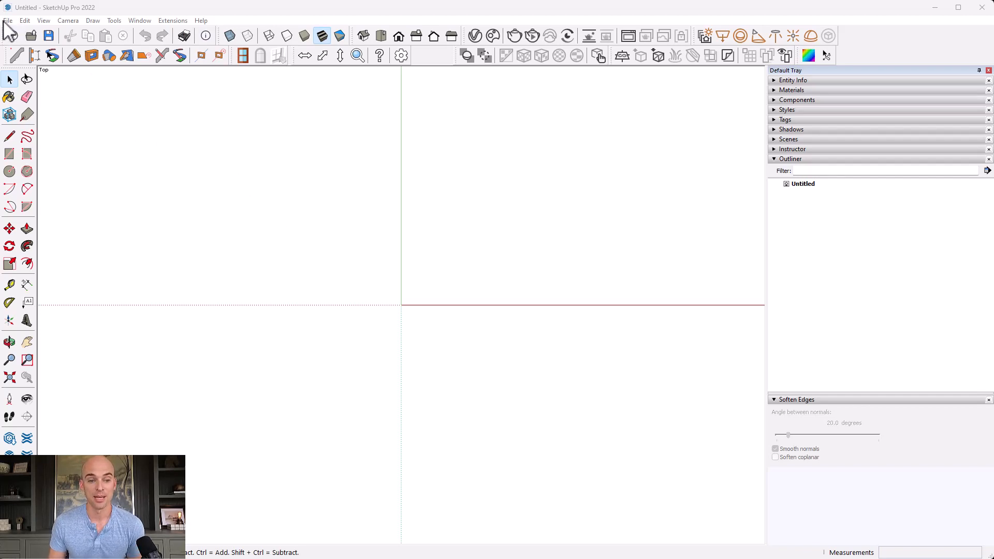
Import crown-molding.jpg as a flat Image placed on the ground
click(9, 21)
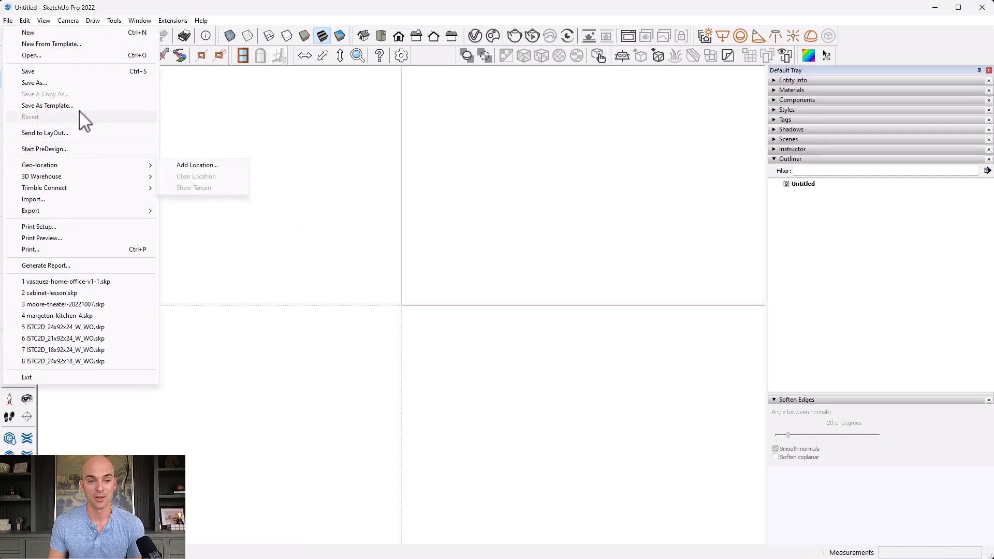
click(33, 199)
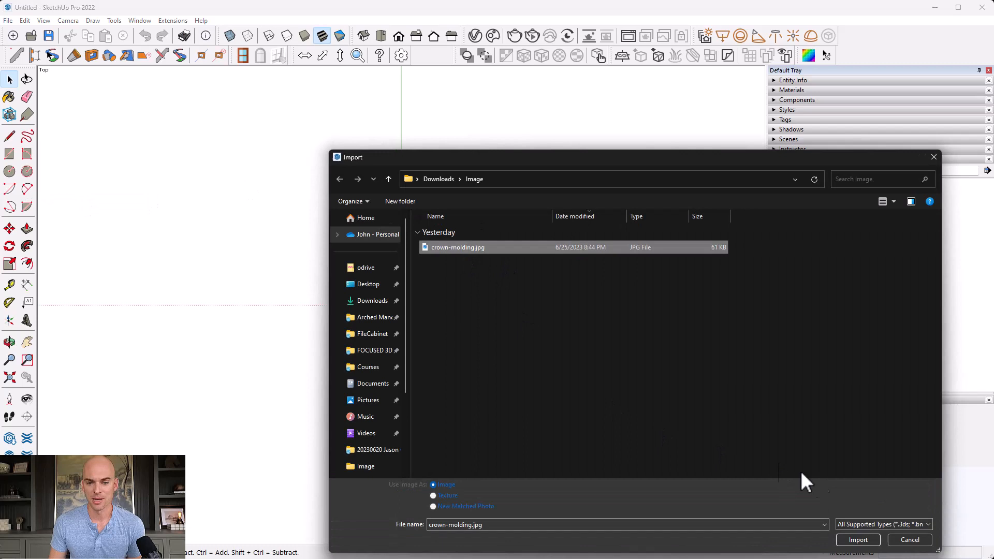
mouse_move(445, 504)
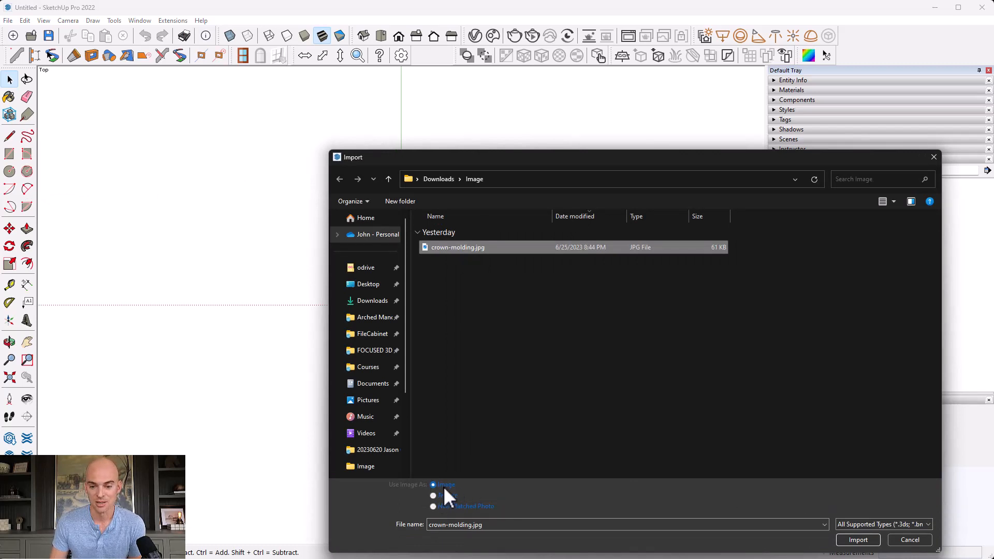
click(858, 541)
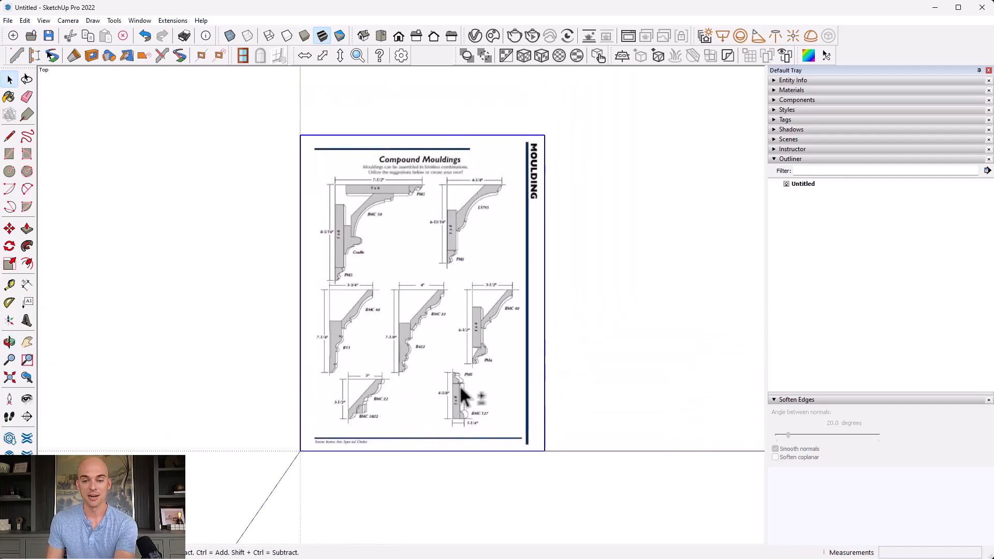
mouse_move(377, 191)
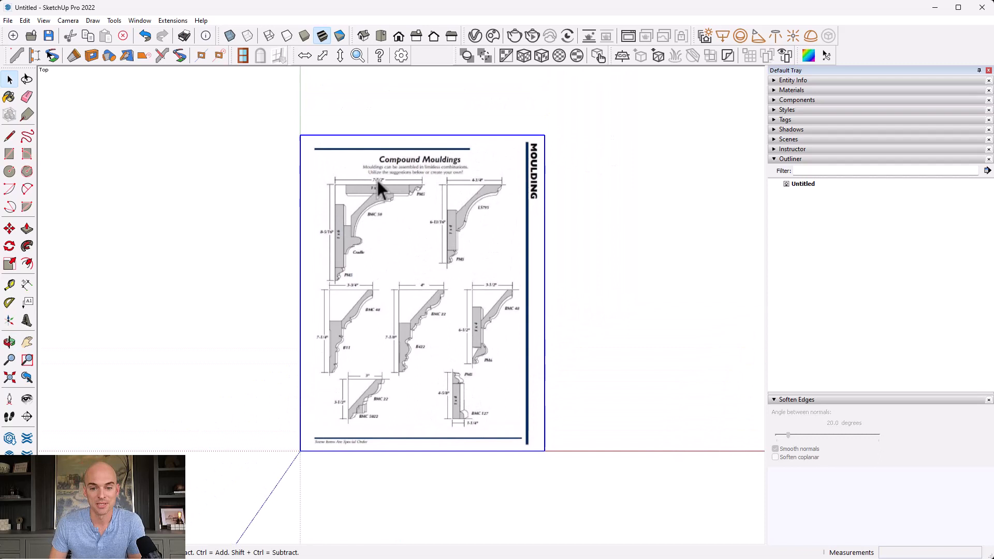
mouse_move(392, 371)
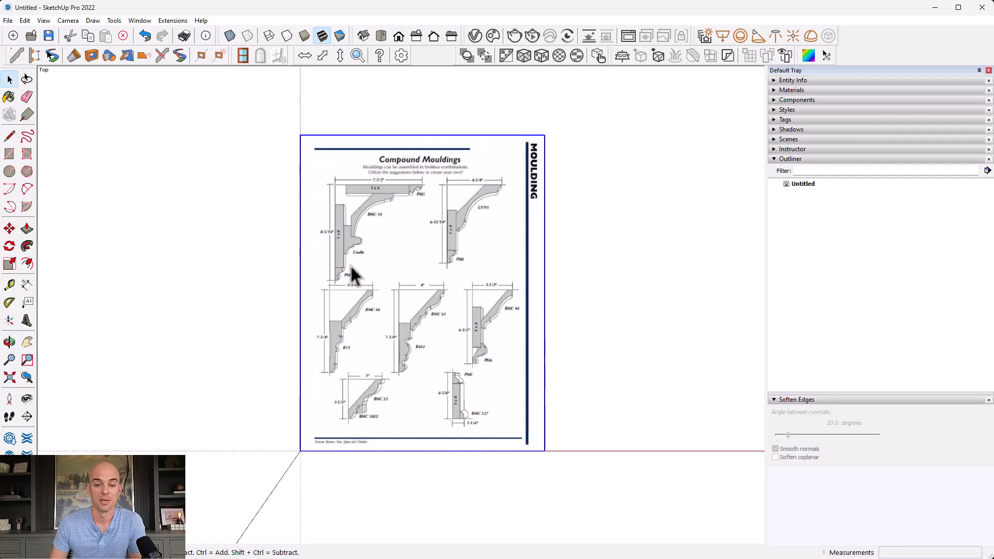
mouse_move(341, 294)
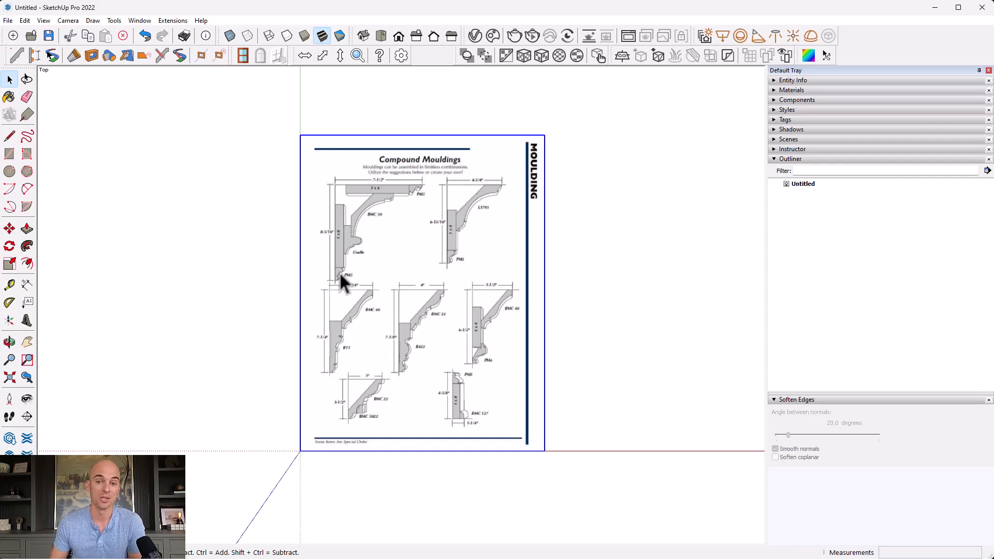
mouse_move(353, 257)
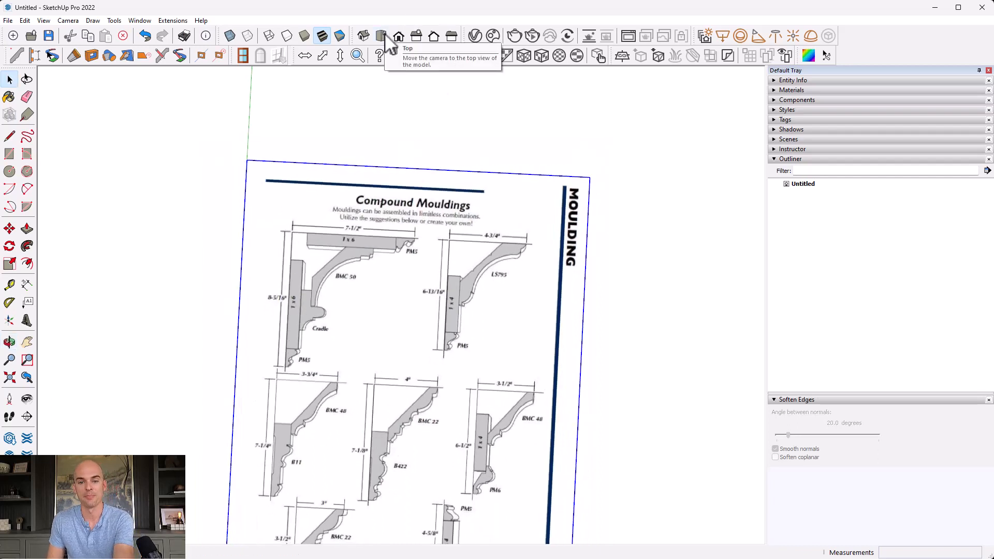
click(397, 35)
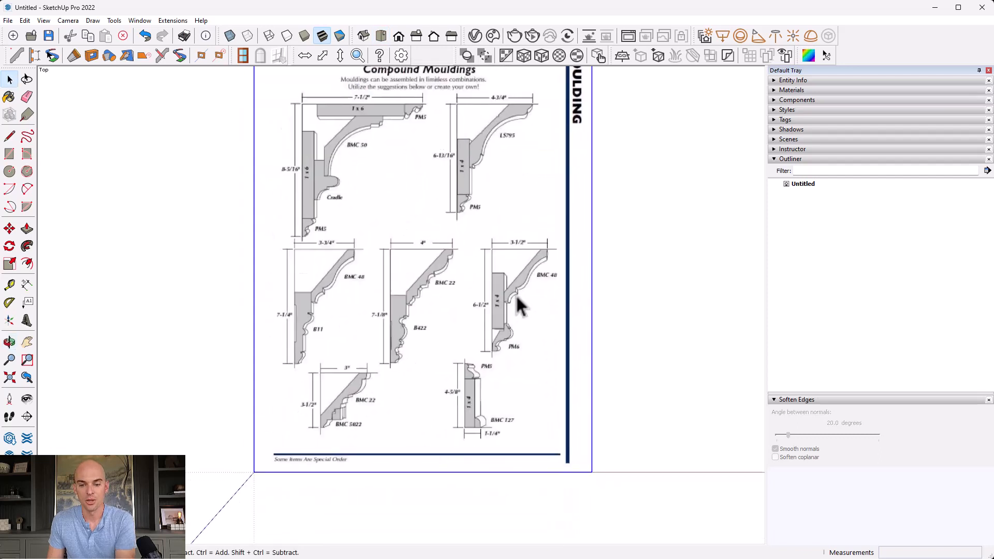
mouse_move(472, 178)
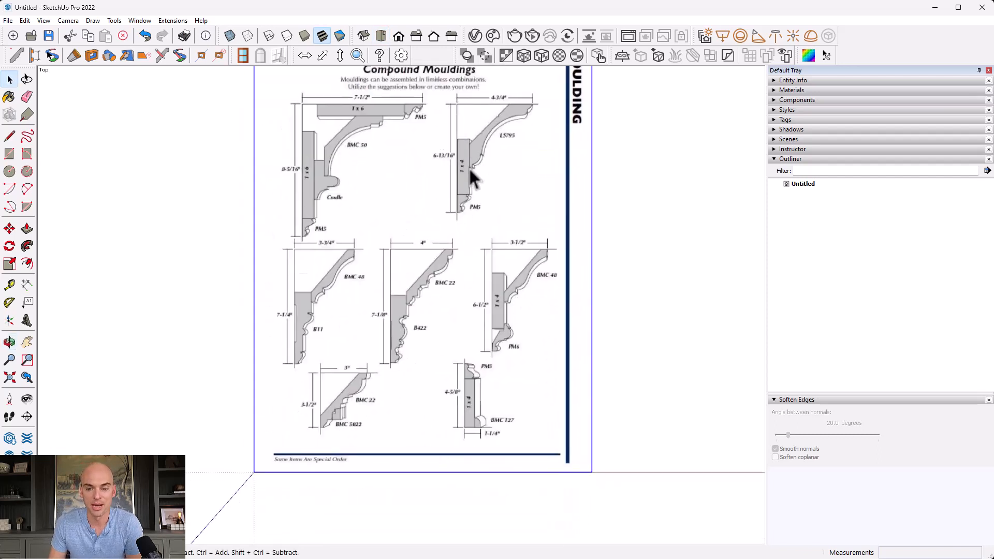
mouse_move(592, 323)
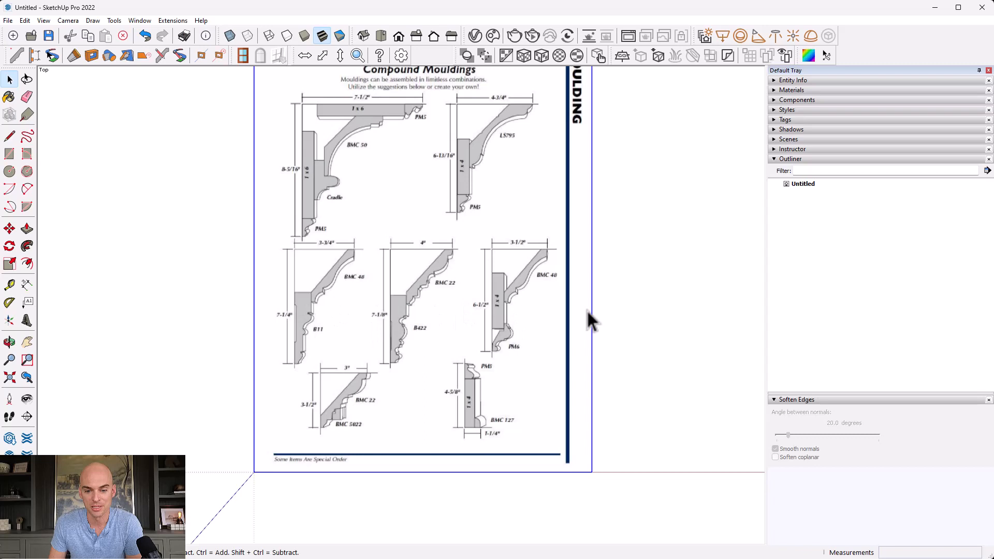
mouse_move(380, 171)
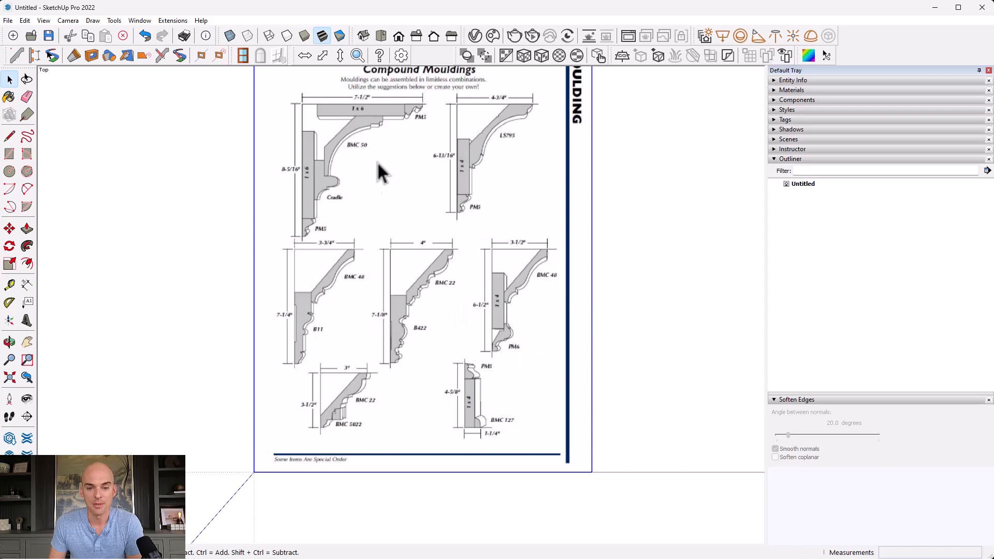
mouse_move(354, 139)
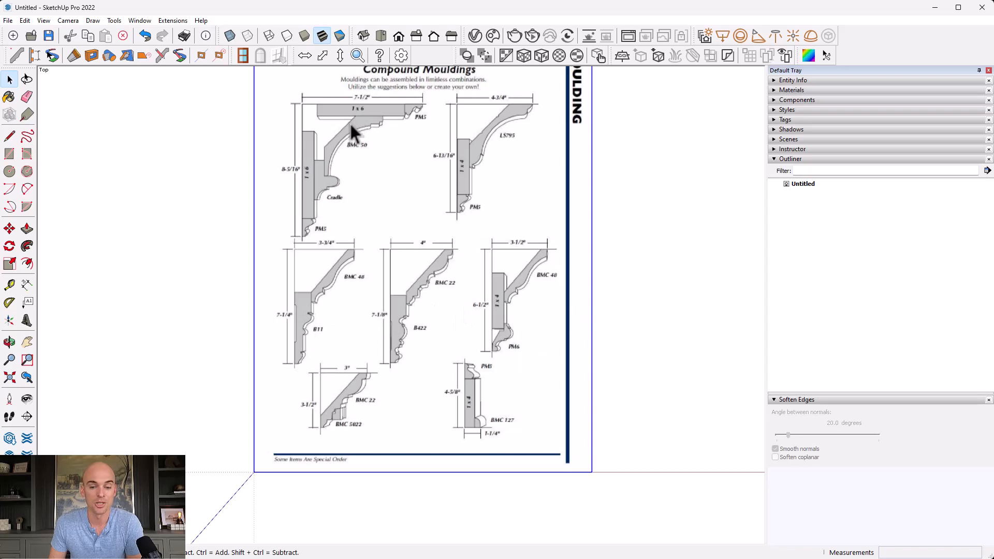
mouse_move(317, 200)
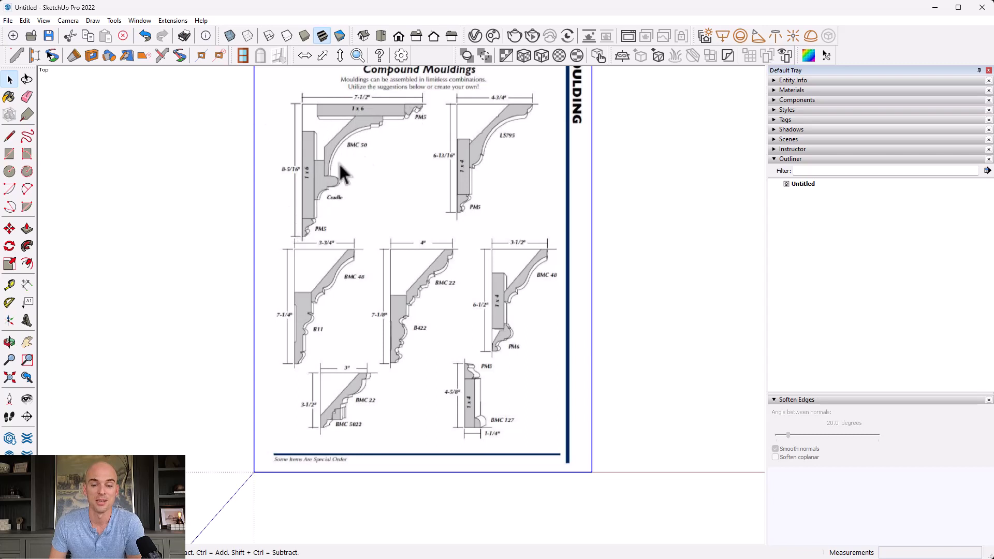
mouse_move(340, 157)
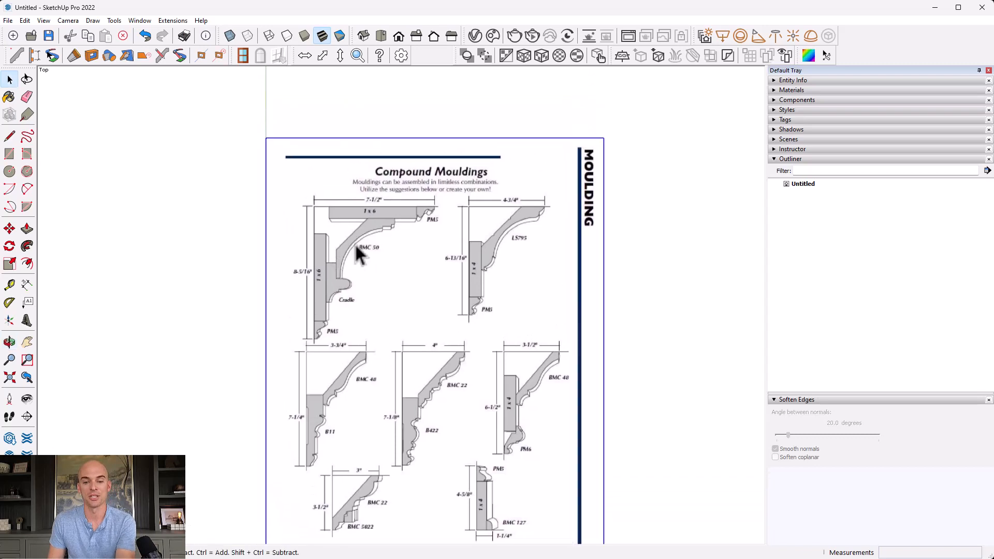
mouse_move(623, 257)
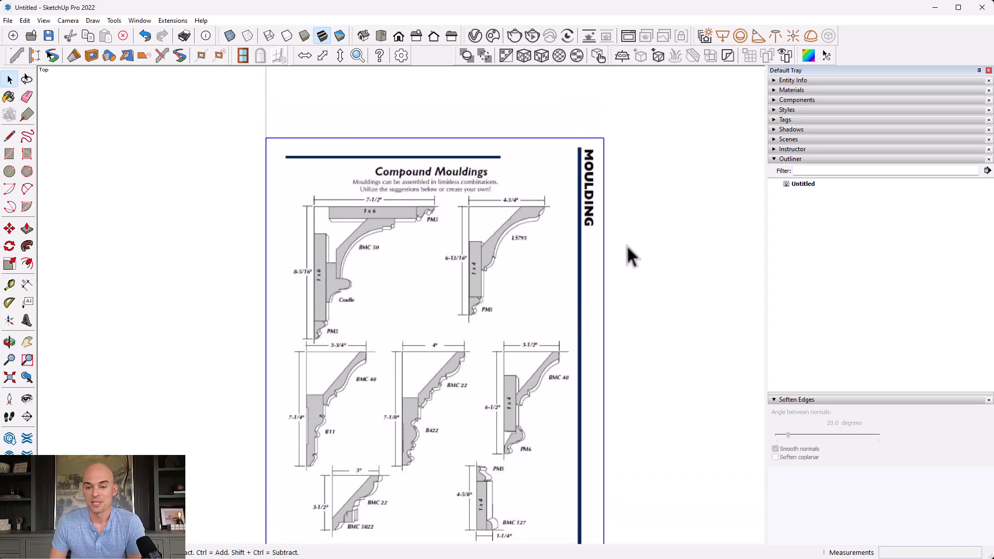
mouse_move(587, 216)
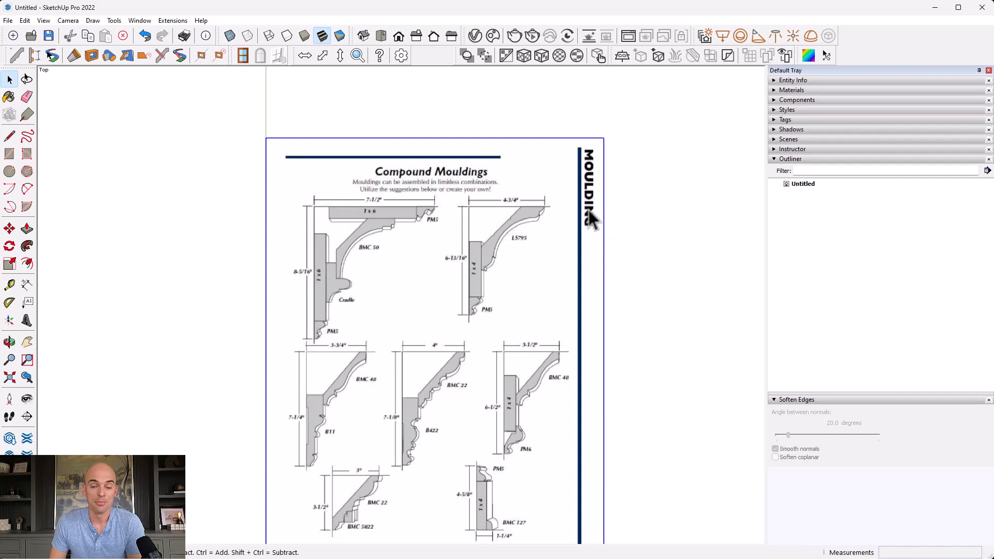
mouse_move(721, 155)
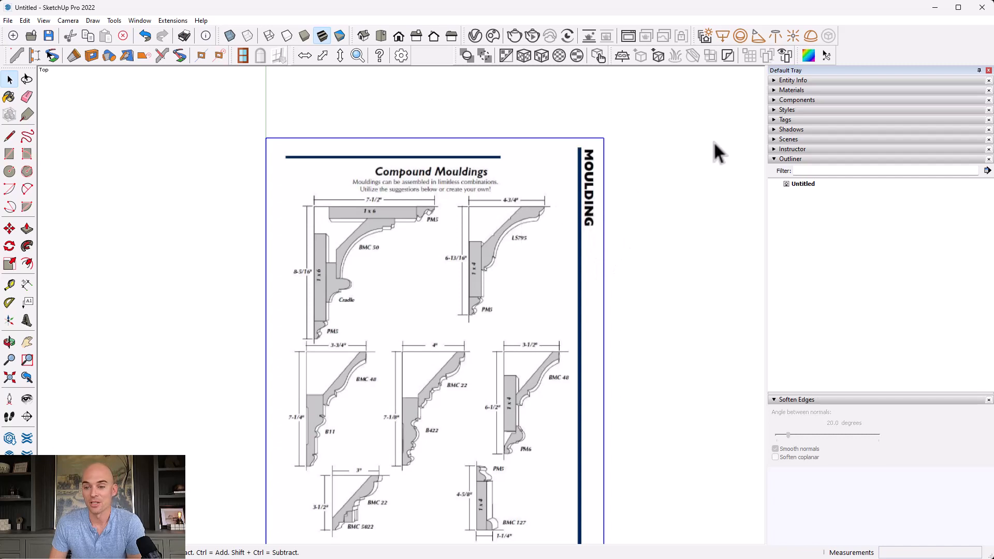
Add a new tag named Image to the model
click(785, 119)
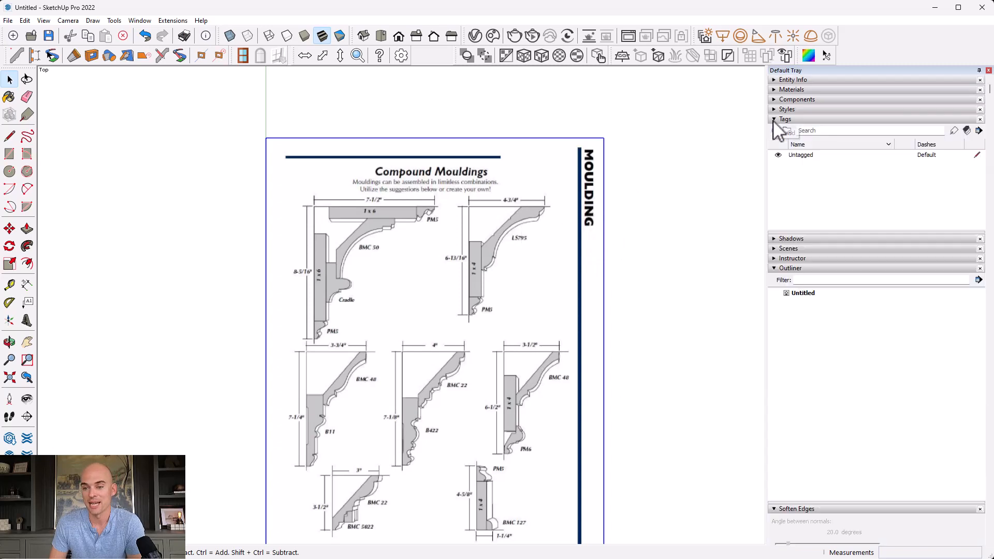
click(774, 130)
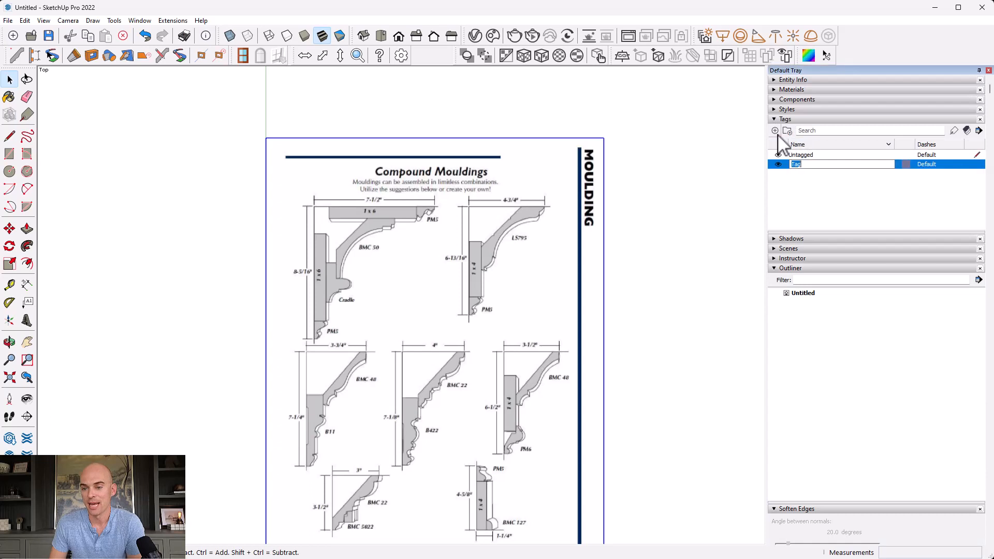
text(Image)
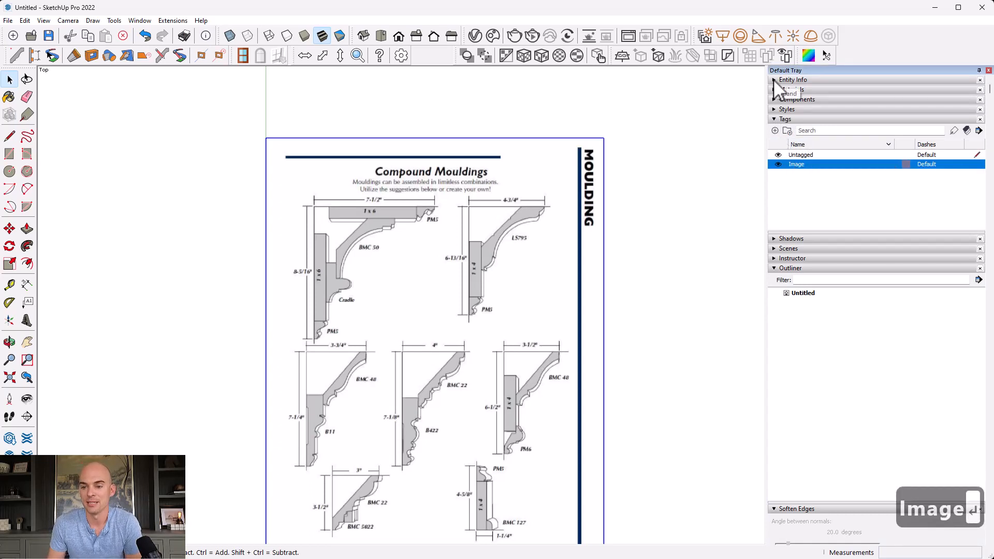
Assign the reference picture to the Image tag and toggle its visibility
click(774, 79)
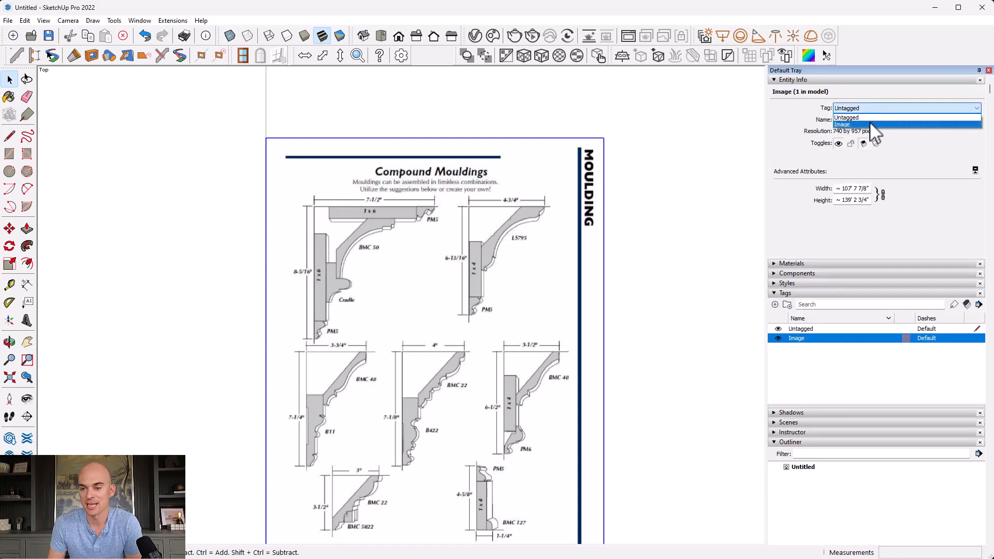
click(846, 124)
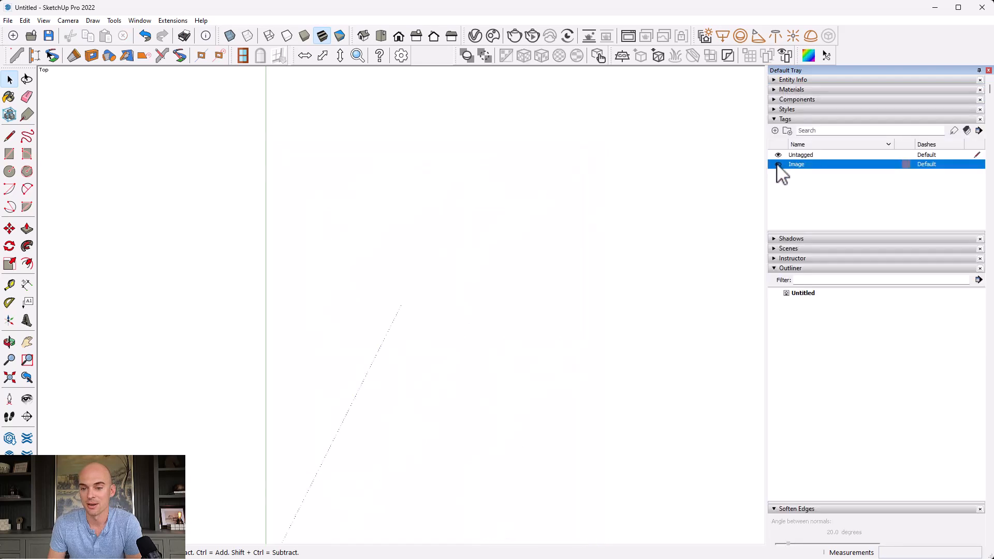
click(778, 164)
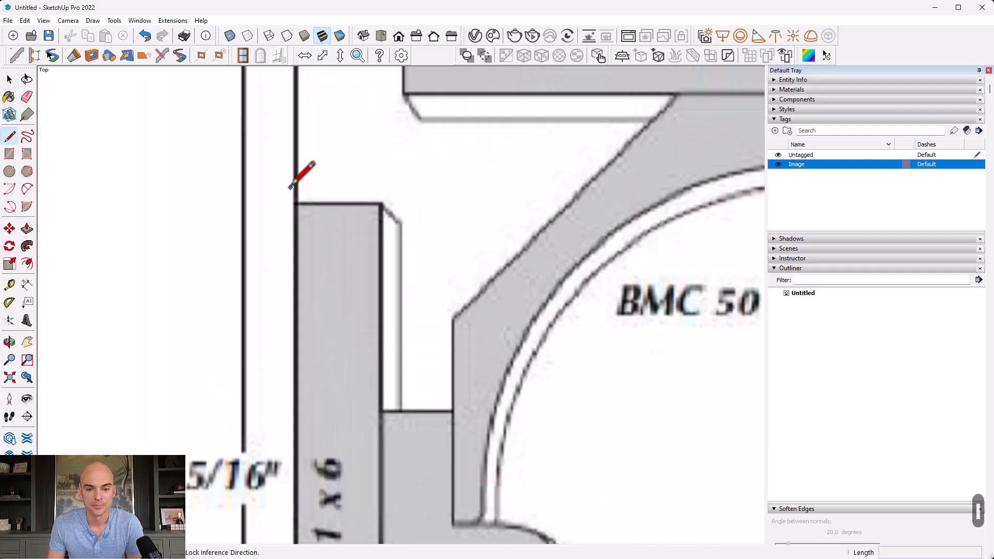
mouse_move(296, 203)
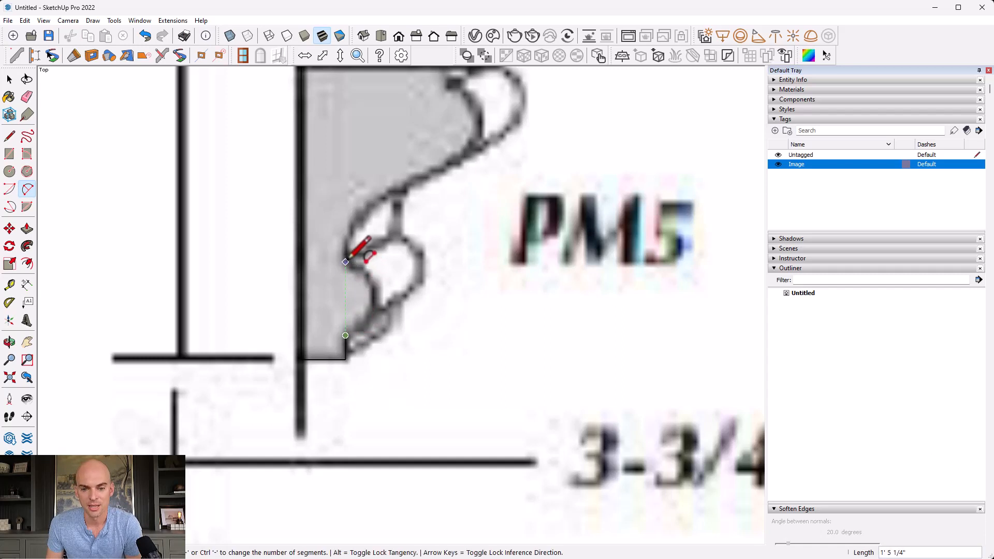
mouse_move(391, 294)
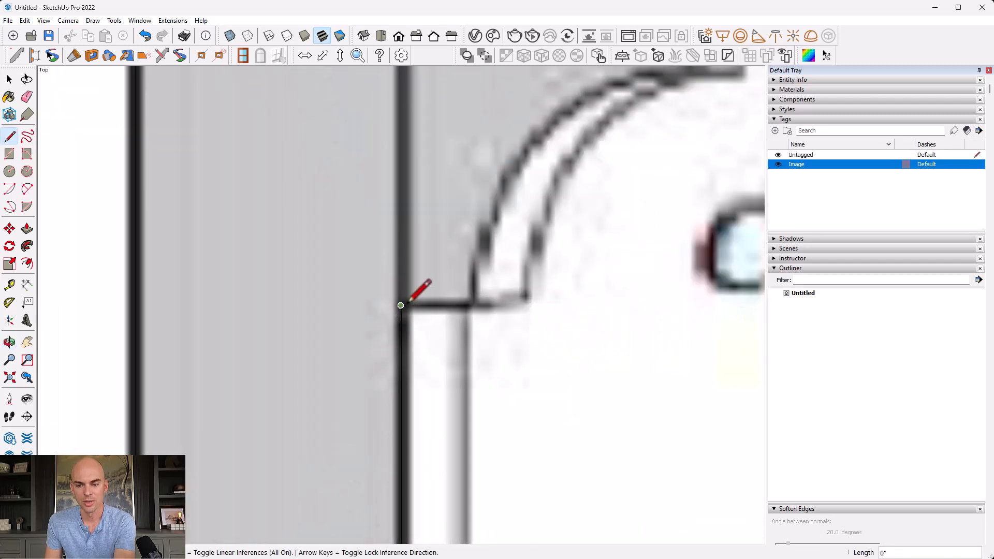
mouse_move(473, 306)
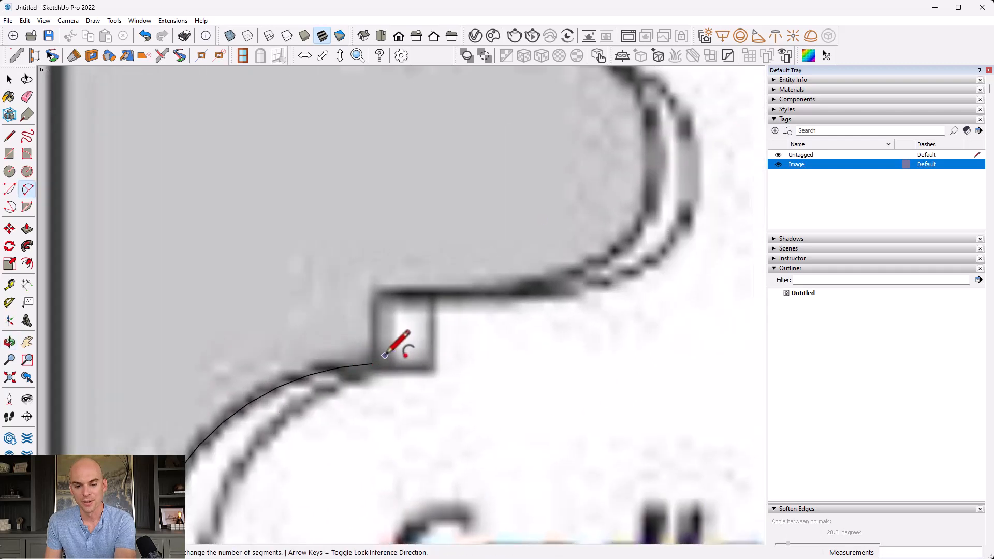
mouse_move(218, 398)
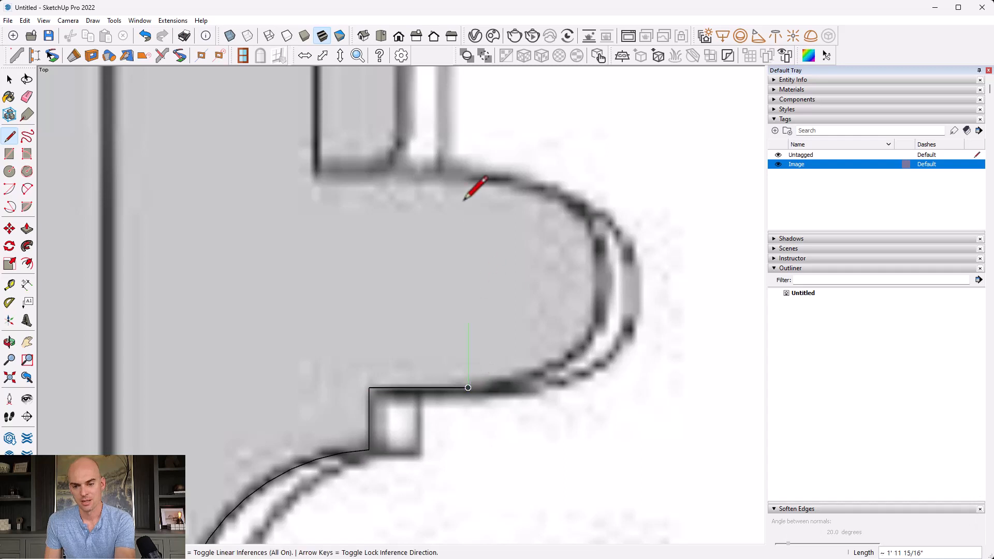
mouse_move(467, 172)
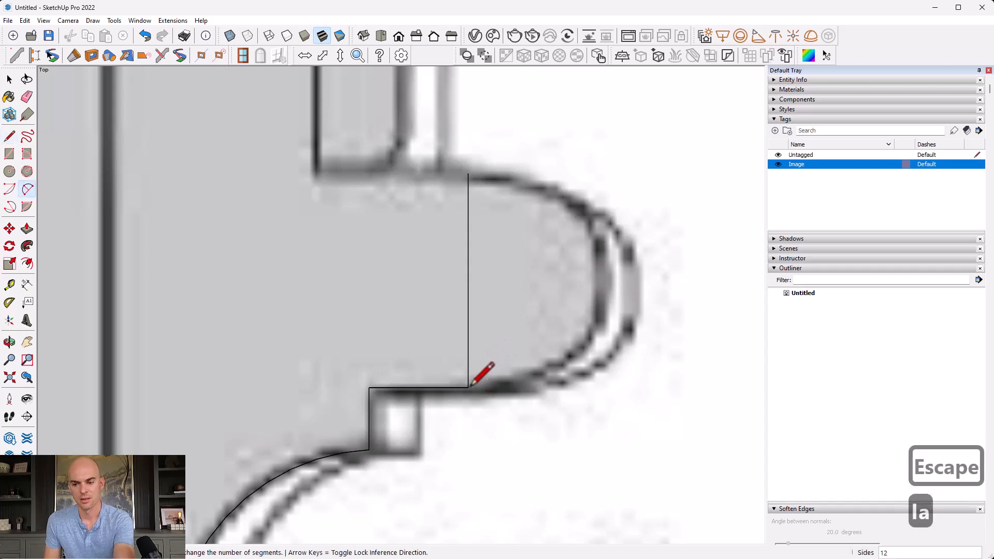
Draw the step line and a 2-point arc bulged to the half-round nose, undoing a misstep
text(50)
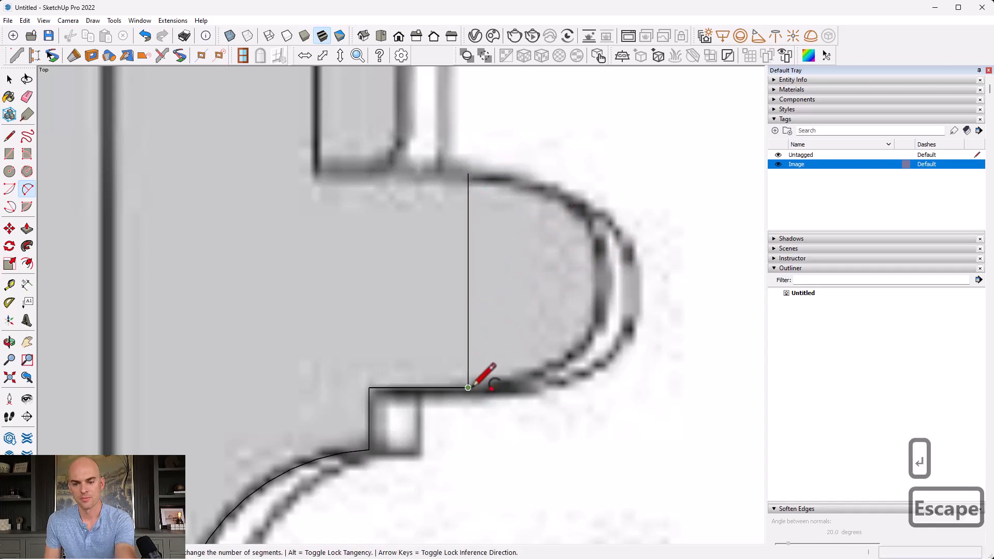
mouse_move(468, 174)
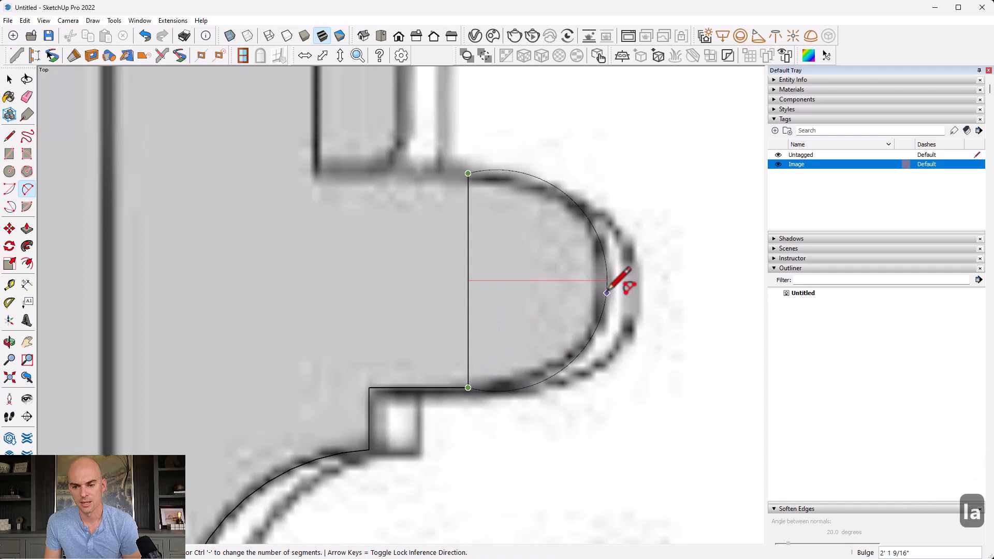
click(607, 292)
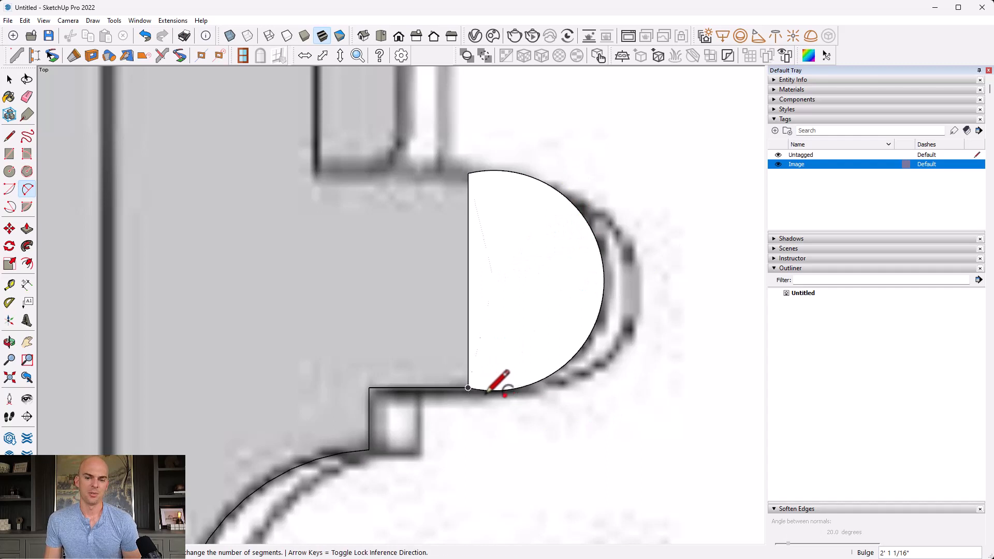
key(Ctrl+z)
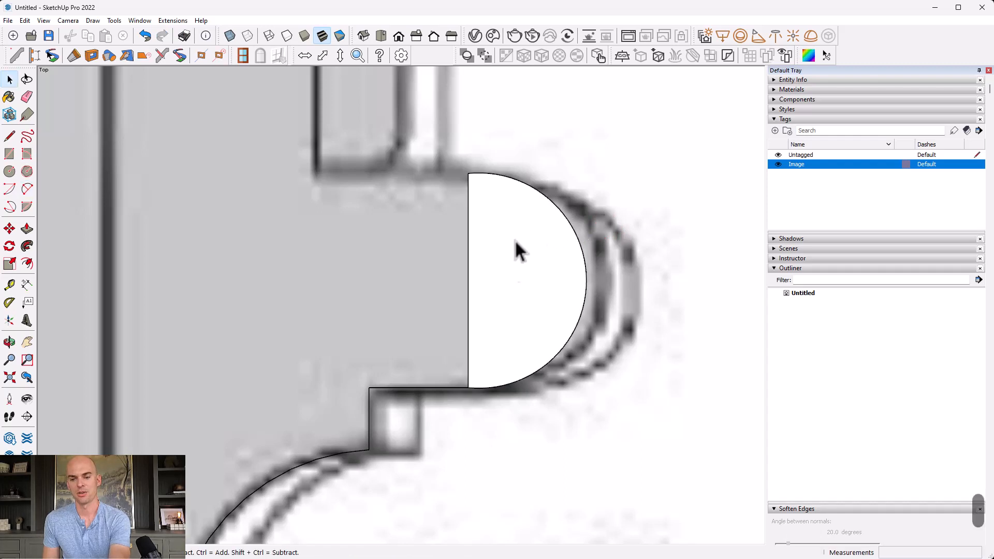
mouse_move(489, 286)
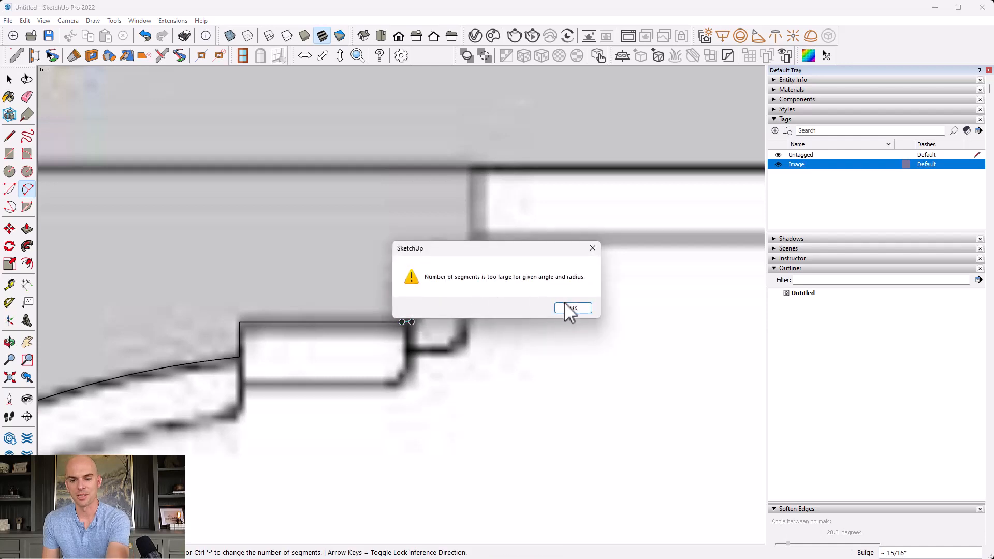
Dismiss the 'Number of segments is too large' warning while tracing the cove's stepped edge
click(574, 308)
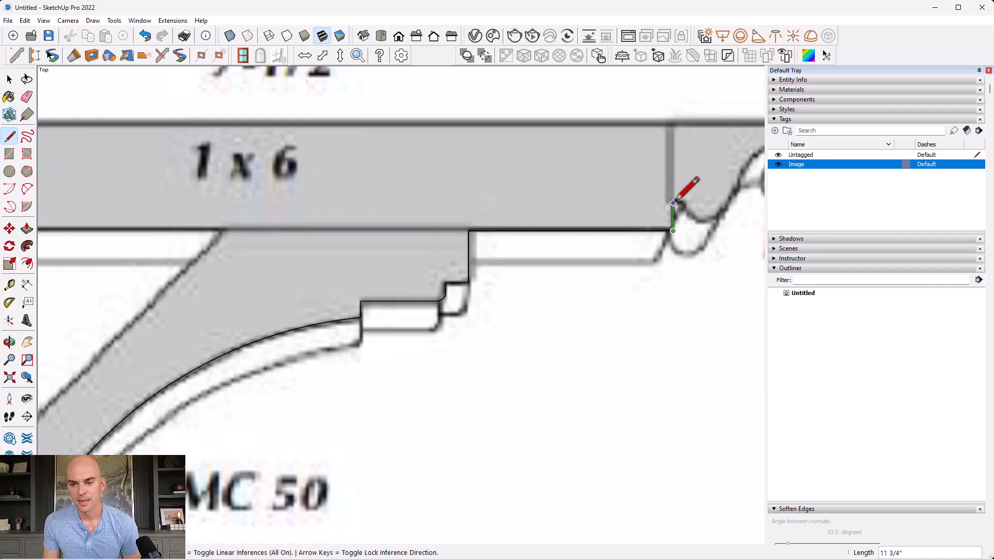
mouse_move(682, 203)
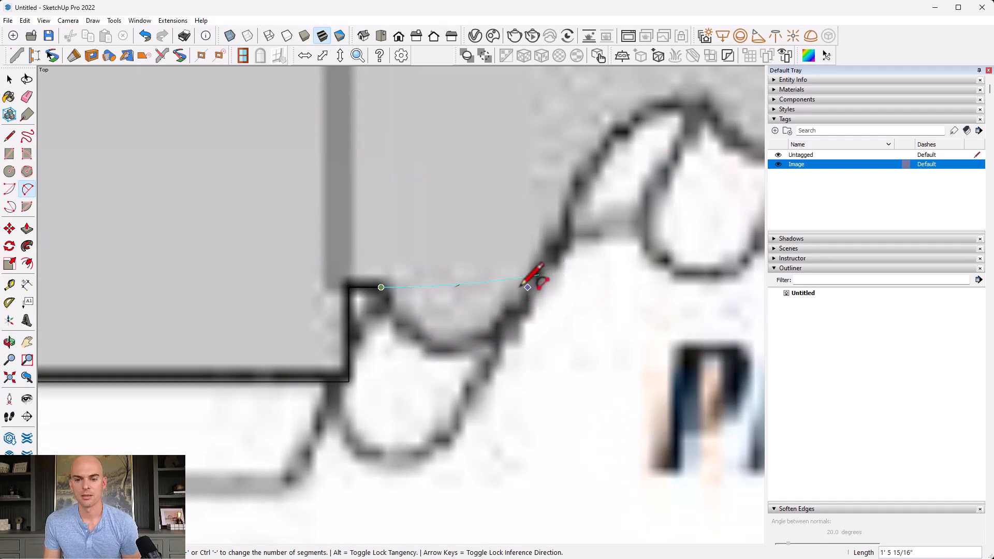
mouse_move(532, 298)
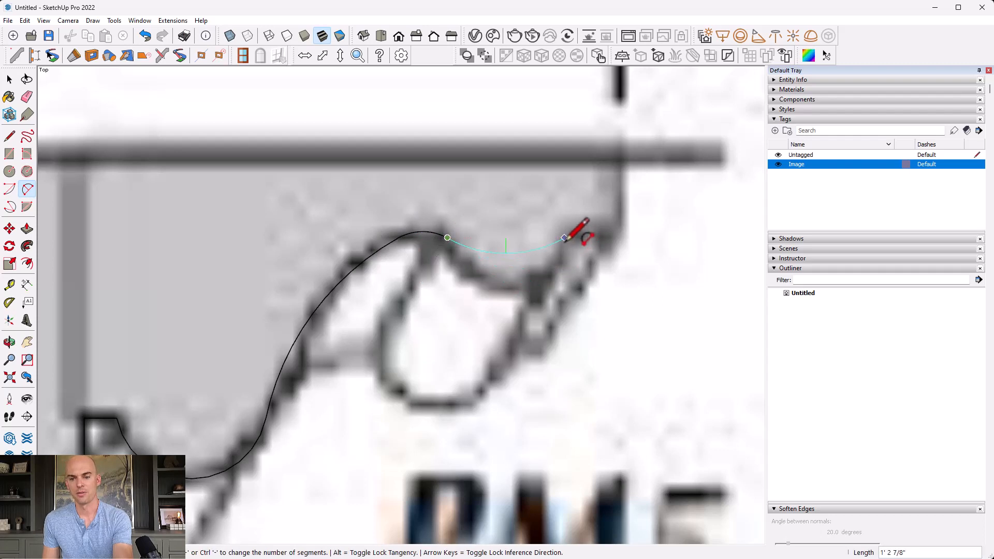
Draw a 2-point arc along the top piece's next curve with its bulge matched to the image
drag(507, 246, 544, 273)
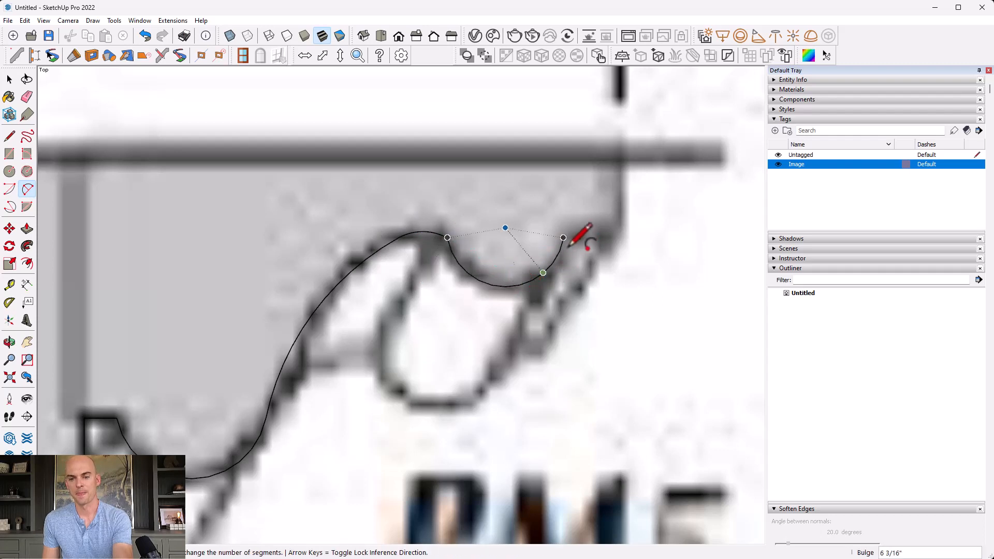
click(563, 237)
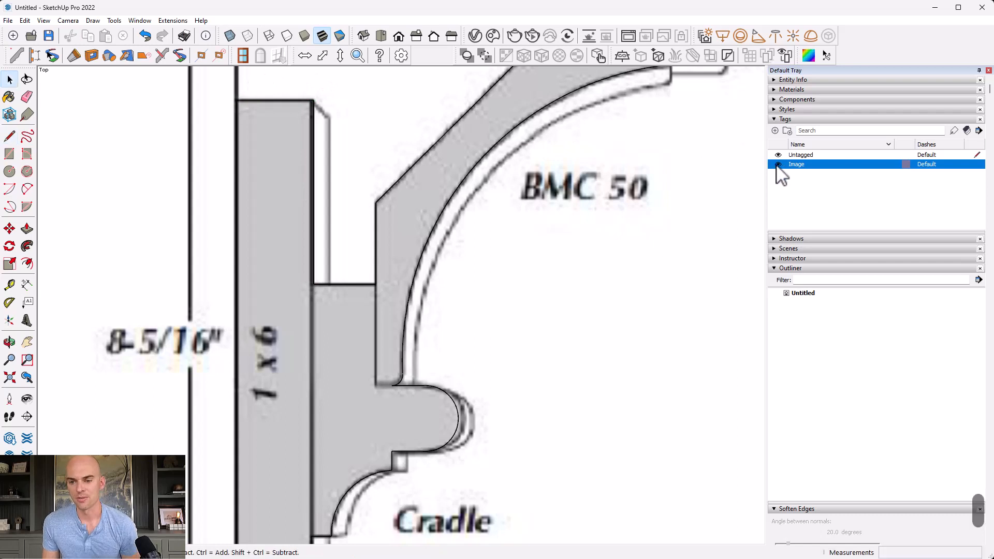
Hide the Image tag and remove the stray diagonal edge across the cove
click(777, 163)
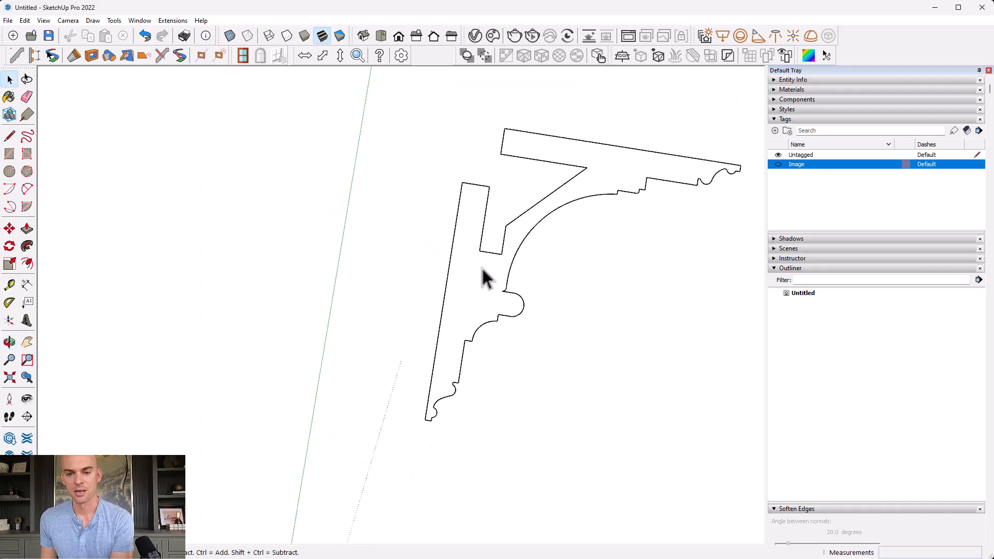
mouse_move(485, 288)
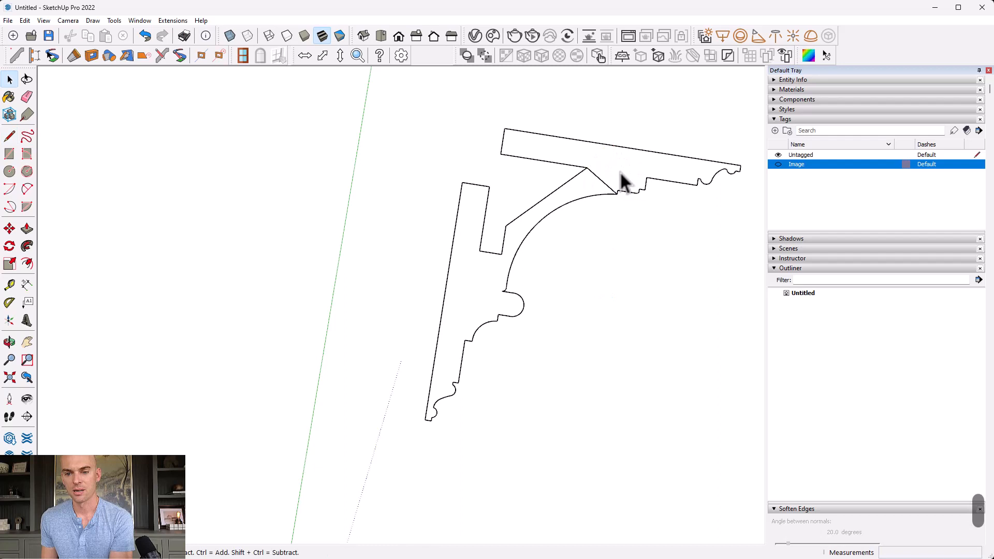
mouse_move(580, 200)
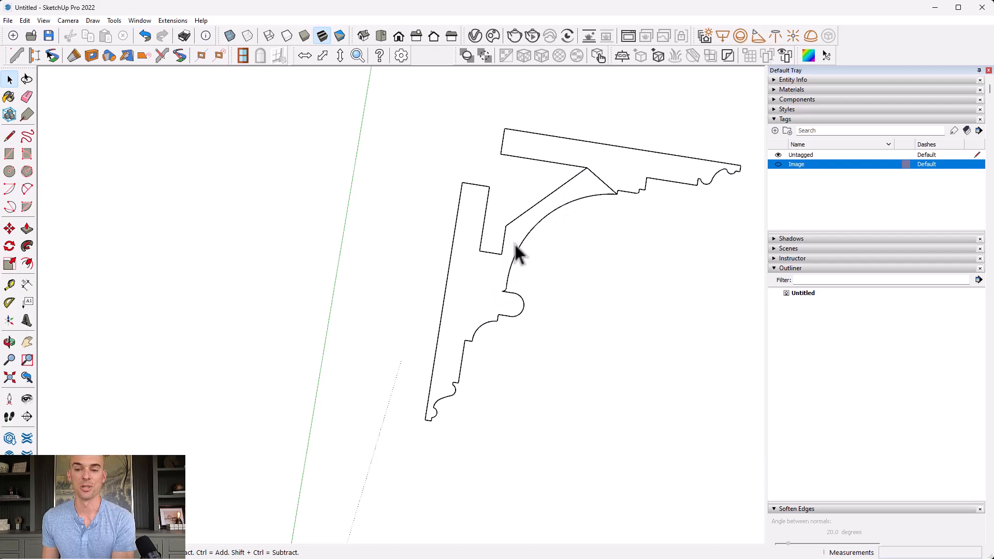
click(9, 135)
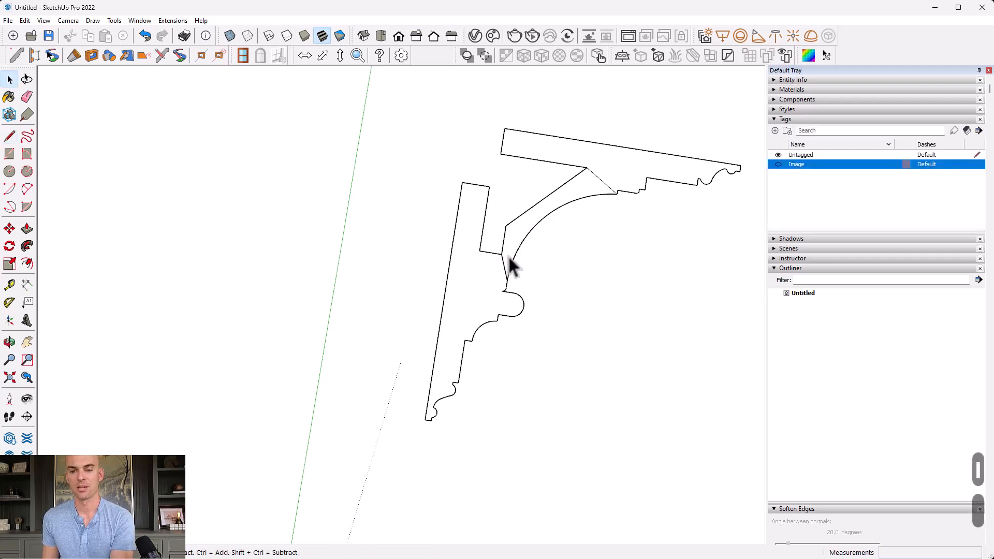
click(27, 97)
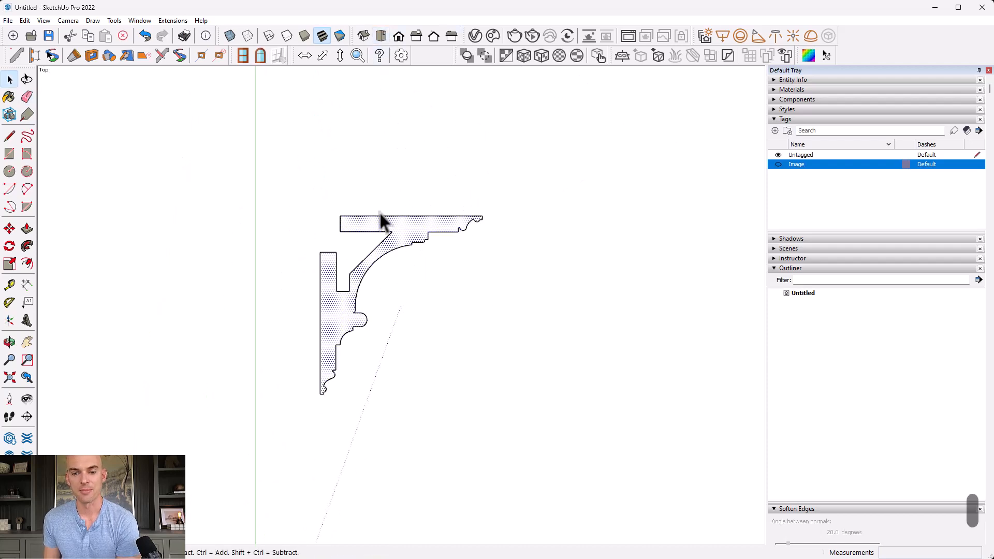
mouse_move(423, 250)
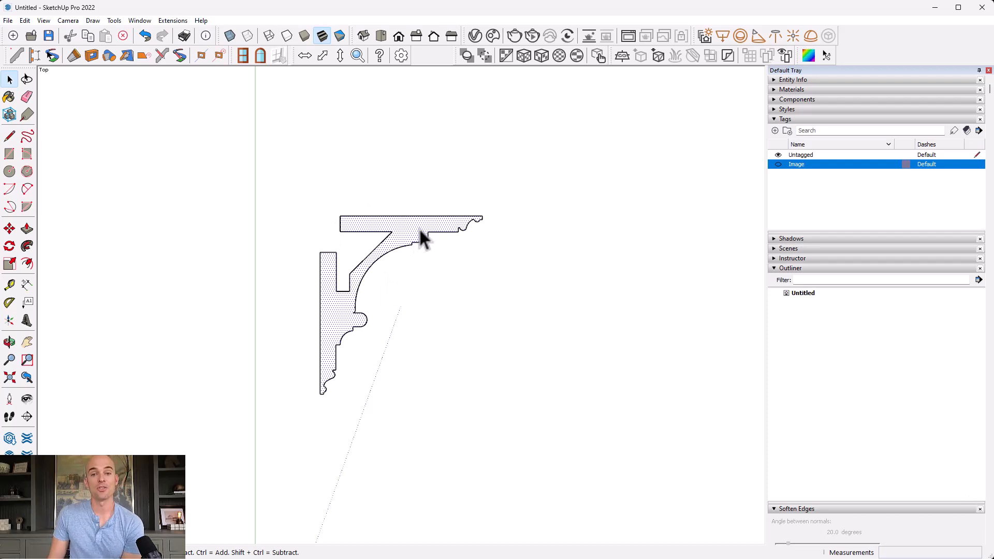
mouse_move(88, 83)
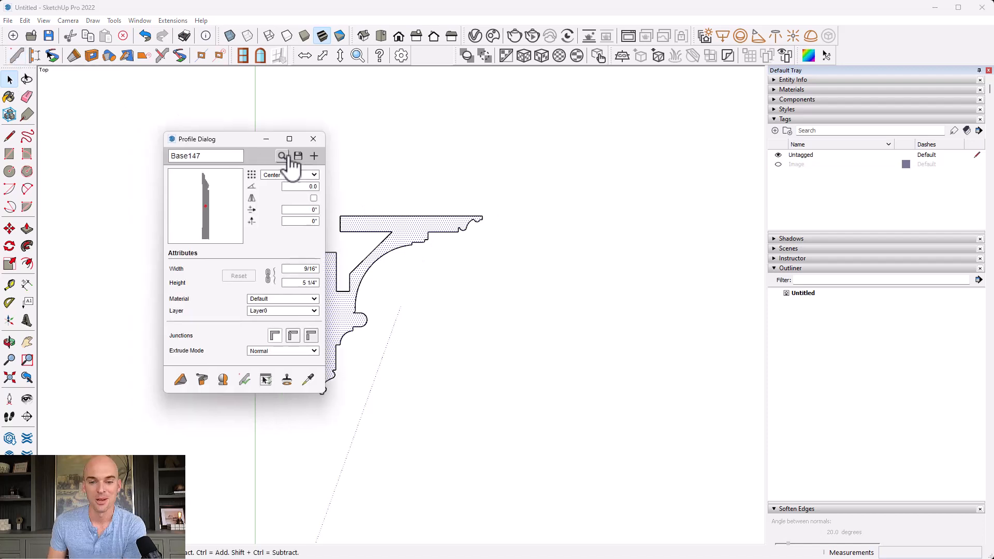
Create a new Profile Builder profile from the face named 6 Piece Crown
click(313, 155)
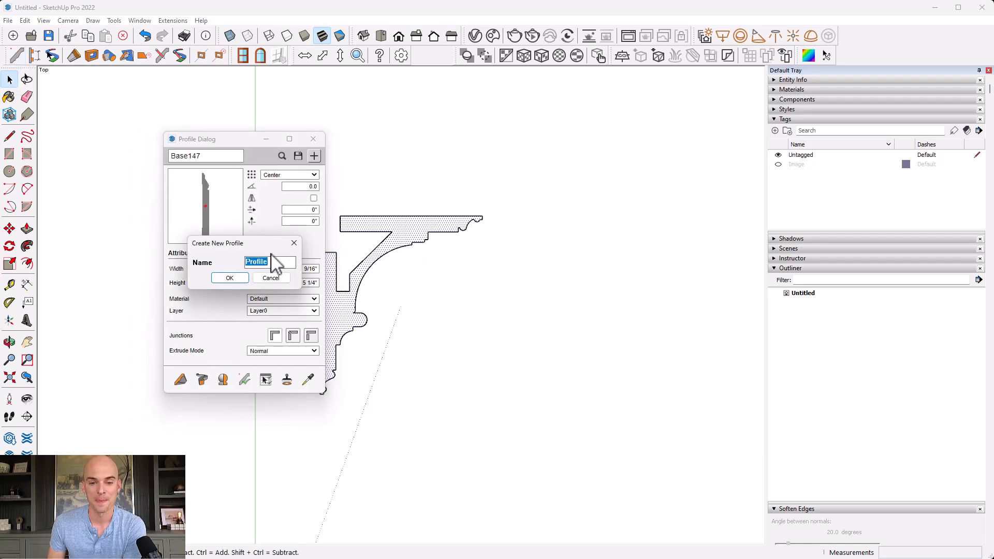
text(6 Piece Crown)
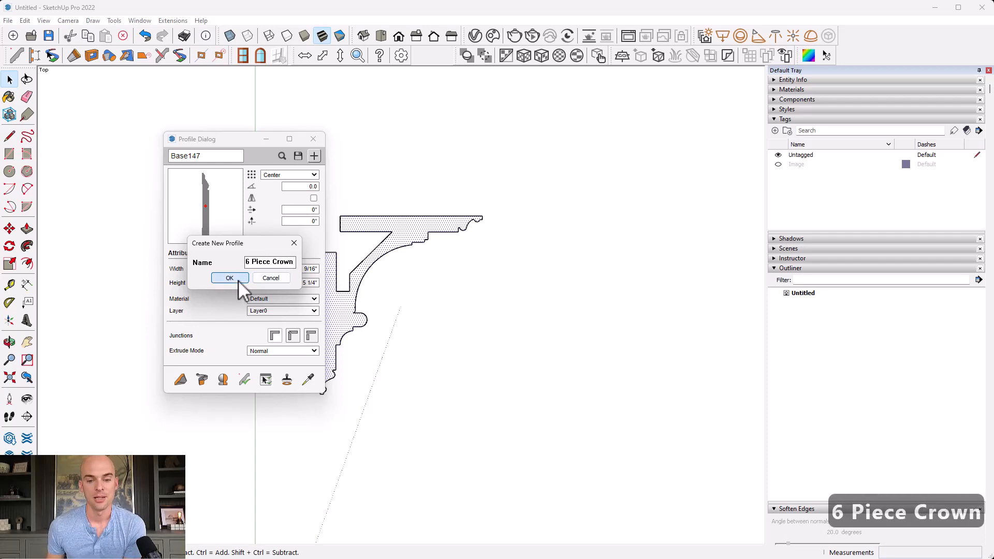
click(230, 278)
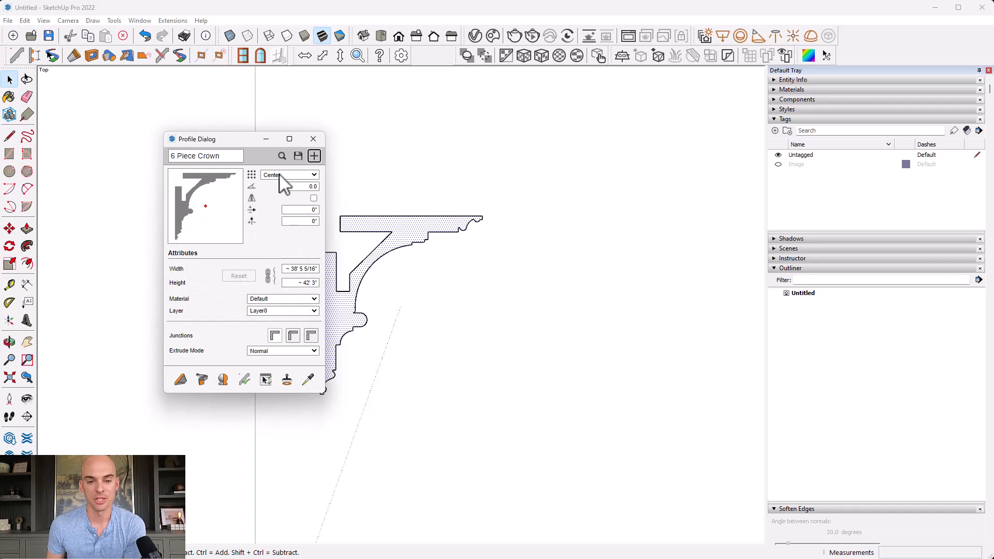
Set the profile size to 7 1/2" wide by 5 1/4" high and save it
click(289, 174)
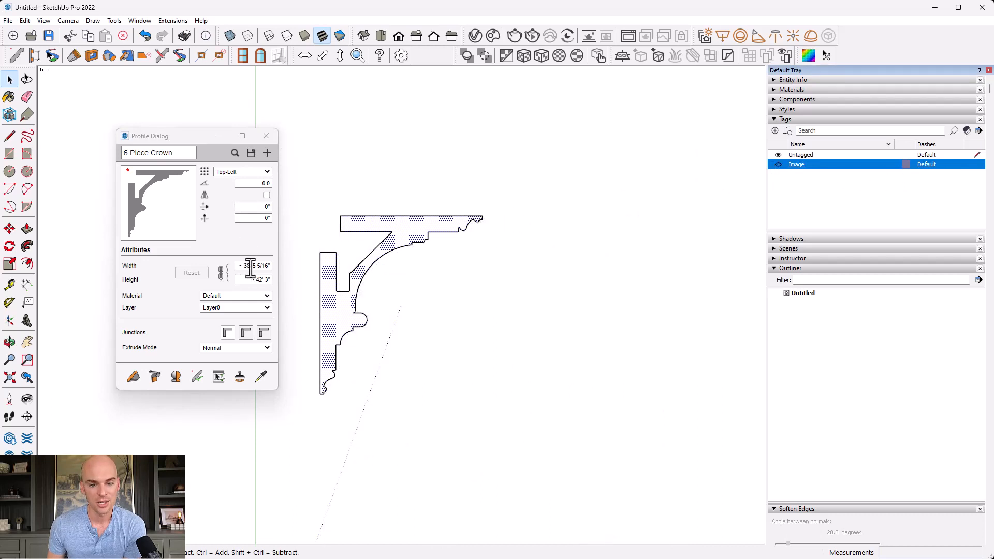
double_click(253, 265)
text(7 1/2)
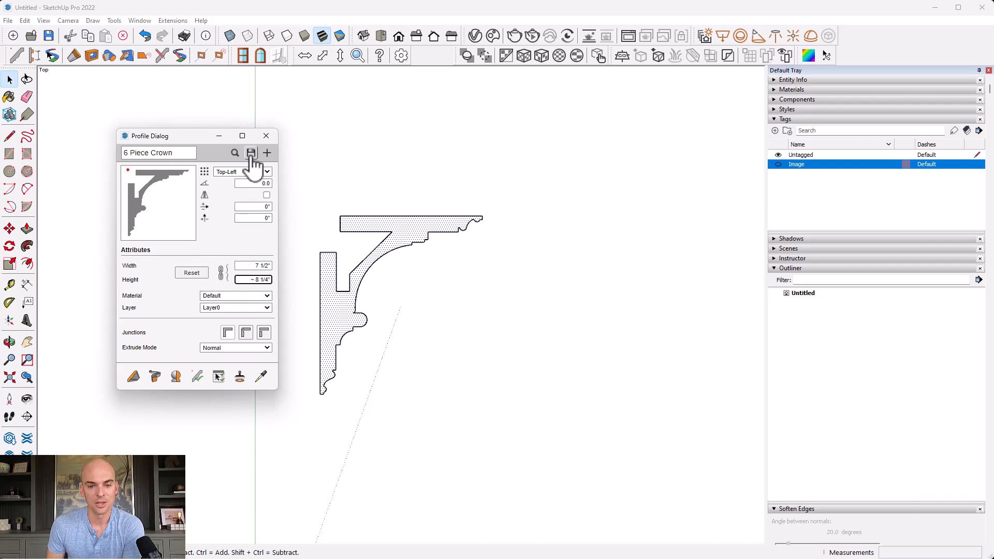
click(249, 153)
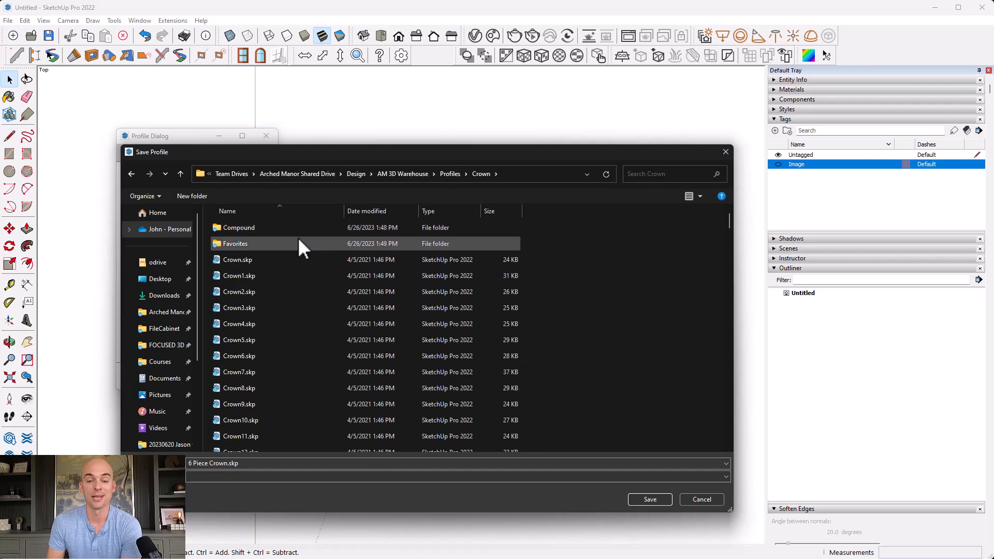
mouse_move(259, 233)
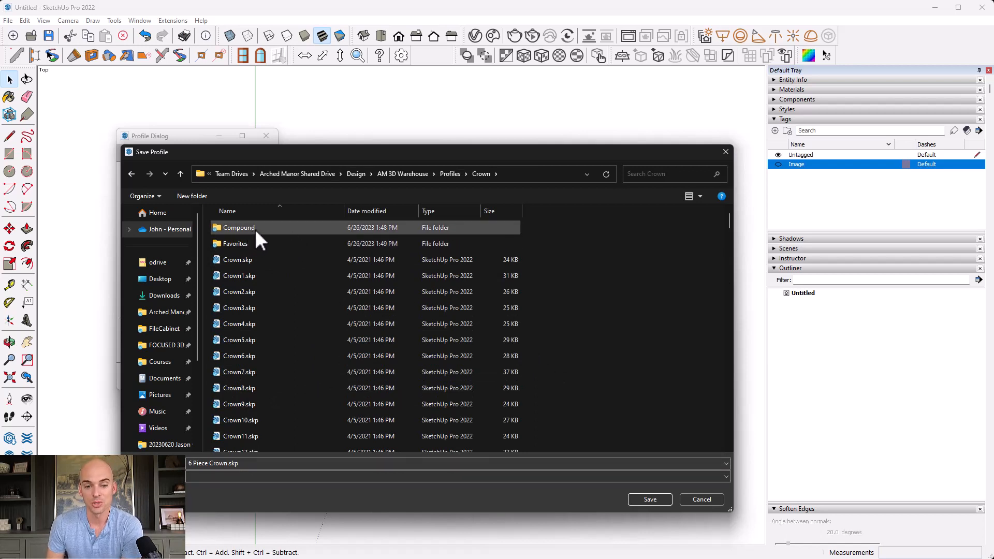
mouse_move(253, 235)
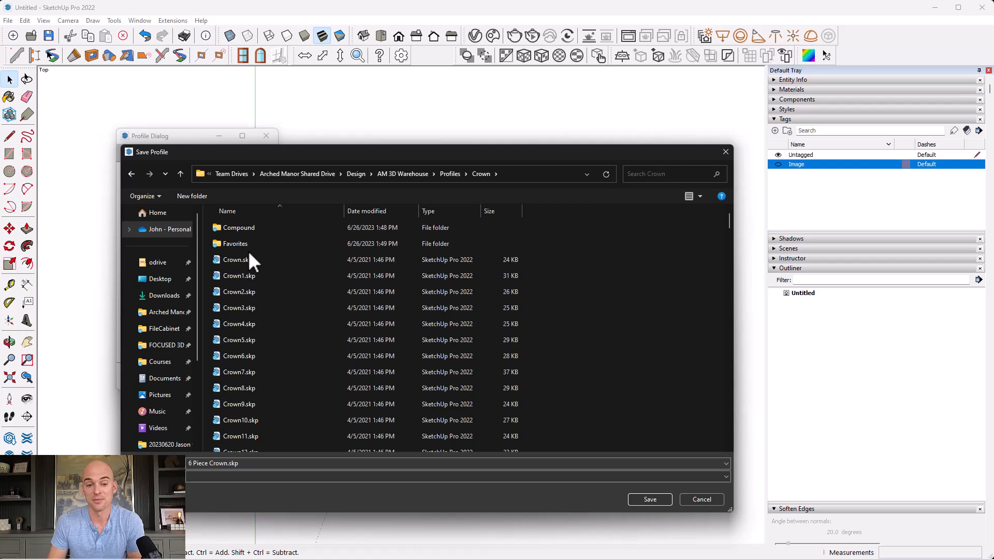
Save the profile into the Crown library's Compound folder and dismiss the Profile Saved message
click(235, 259)
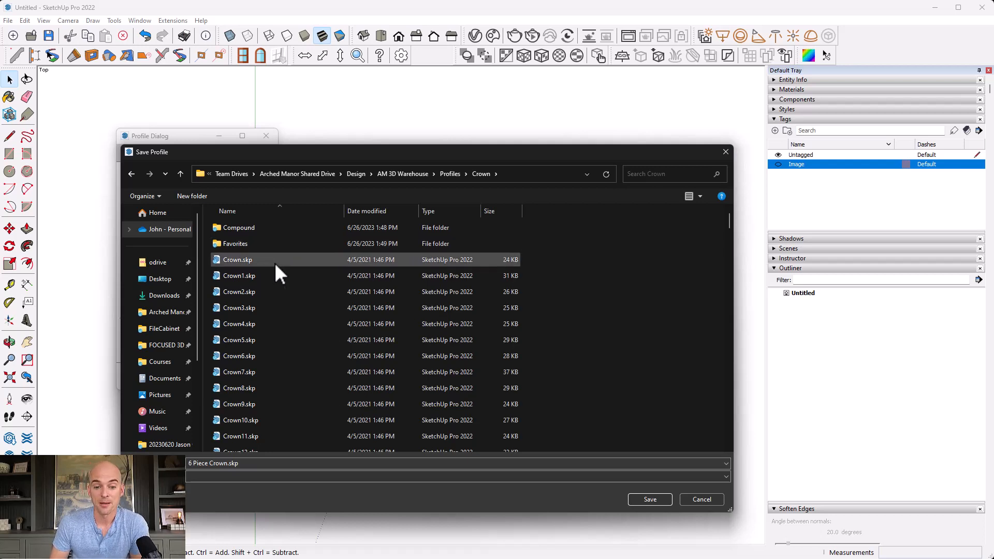
mouse_move(249, 243)
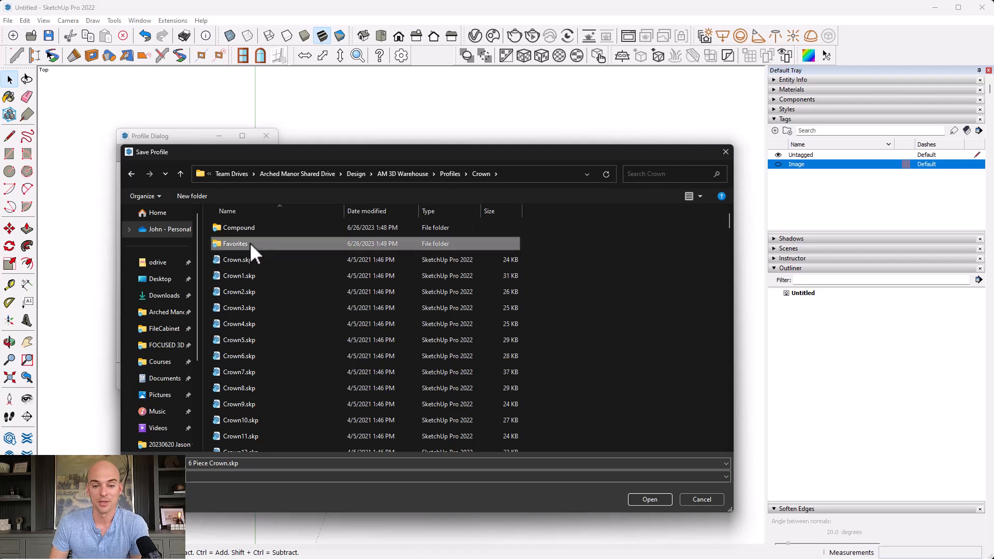
double_click(235, 243)
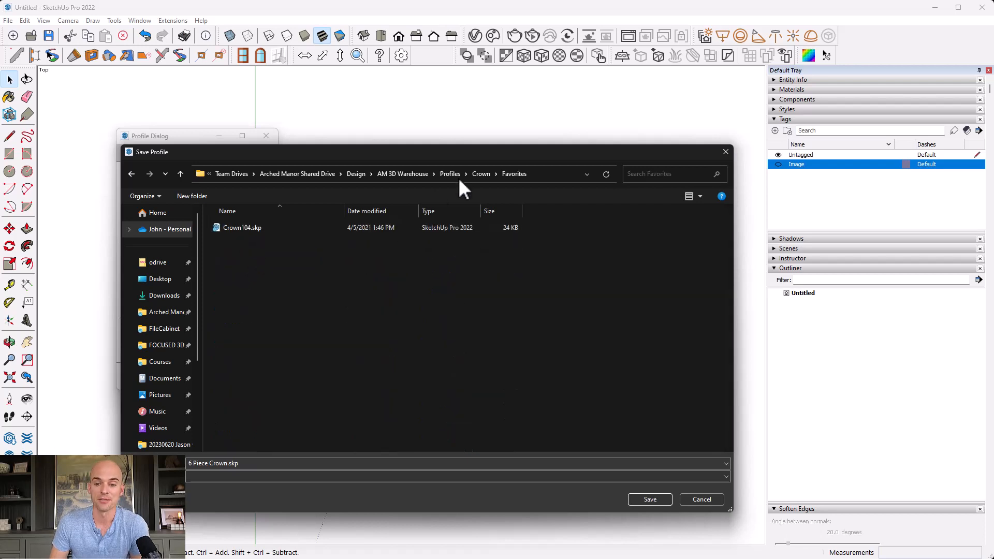
click(481, 174)
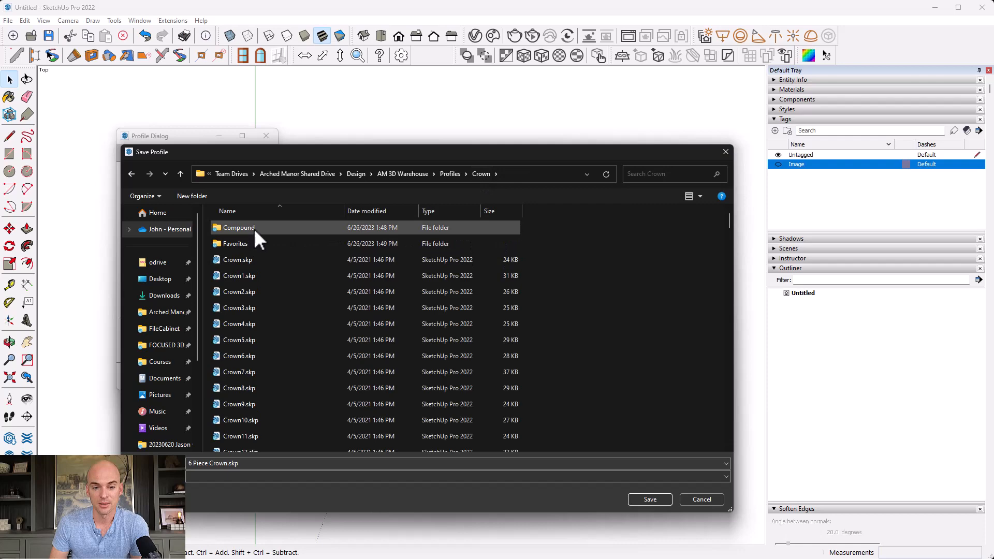
double_click(238, 228)
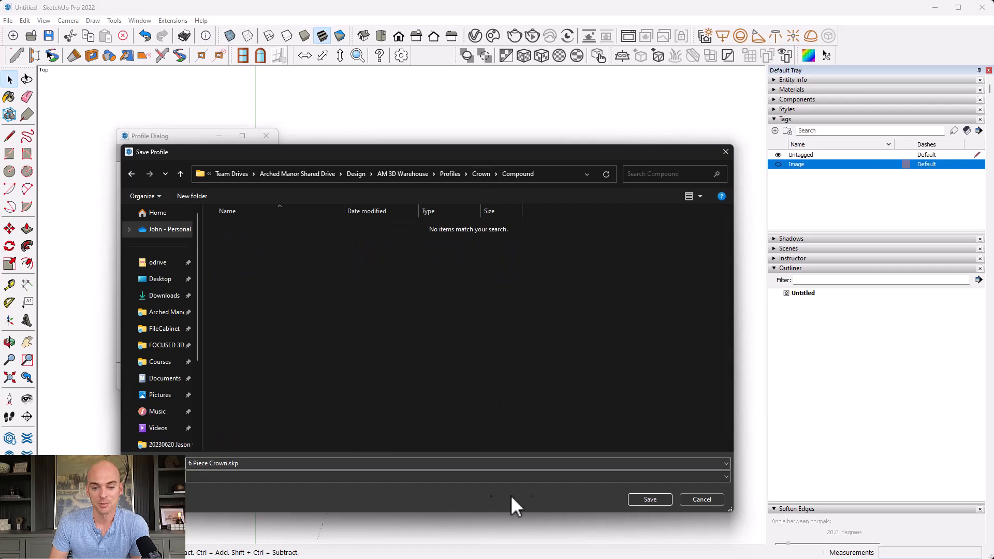
click(651, 499)
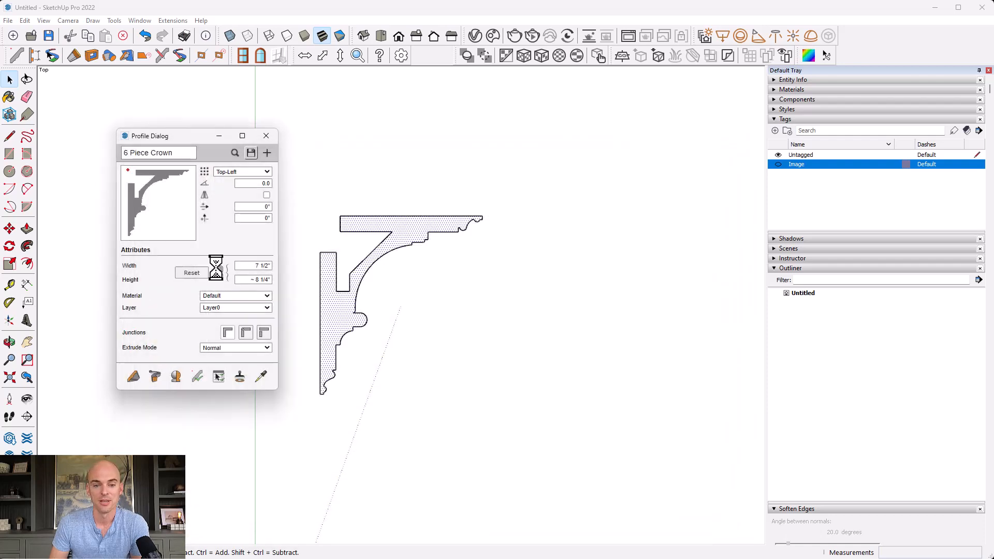
click(250, 154)
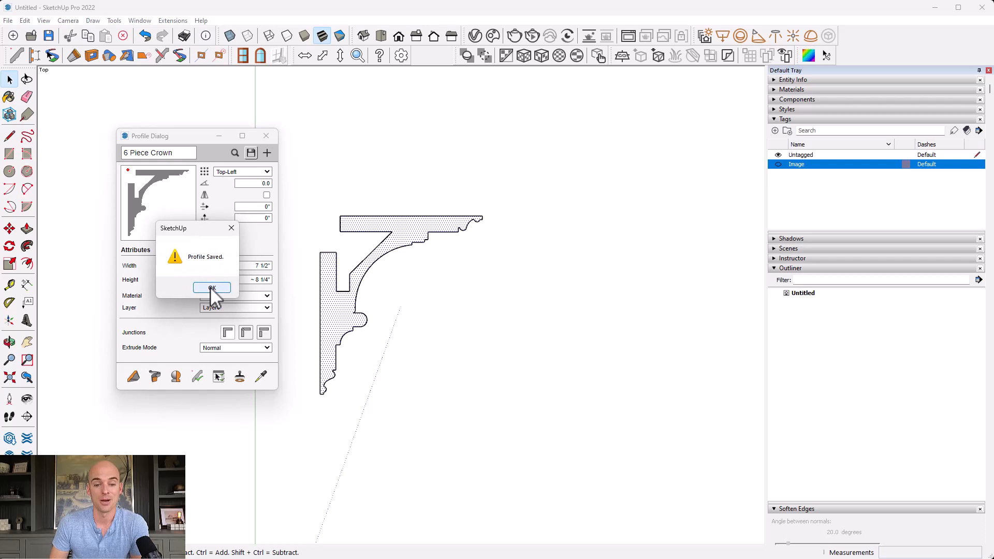
click(211, 288)
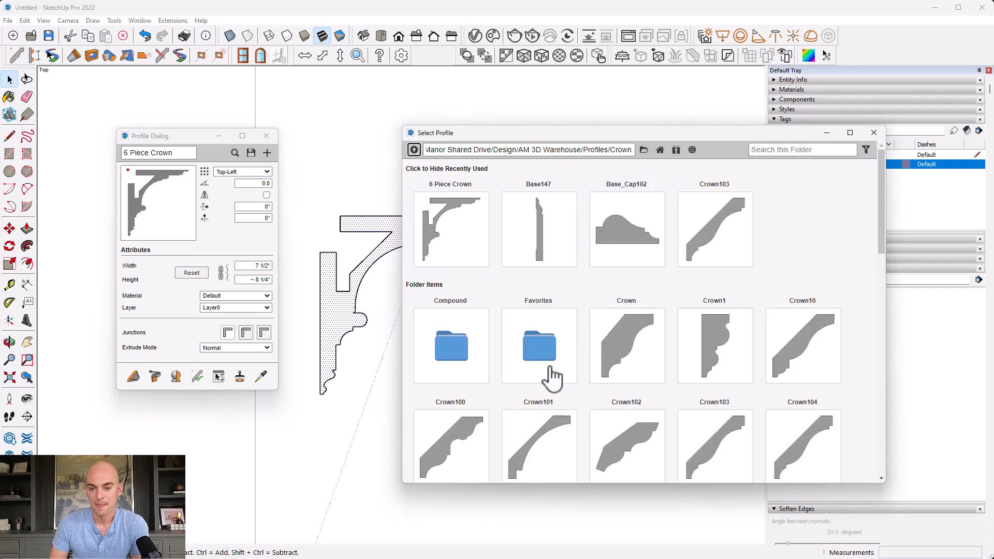
Browse into the Compound folder, which lists 6 Piece Crown as its only profile
double_click(539, 346)
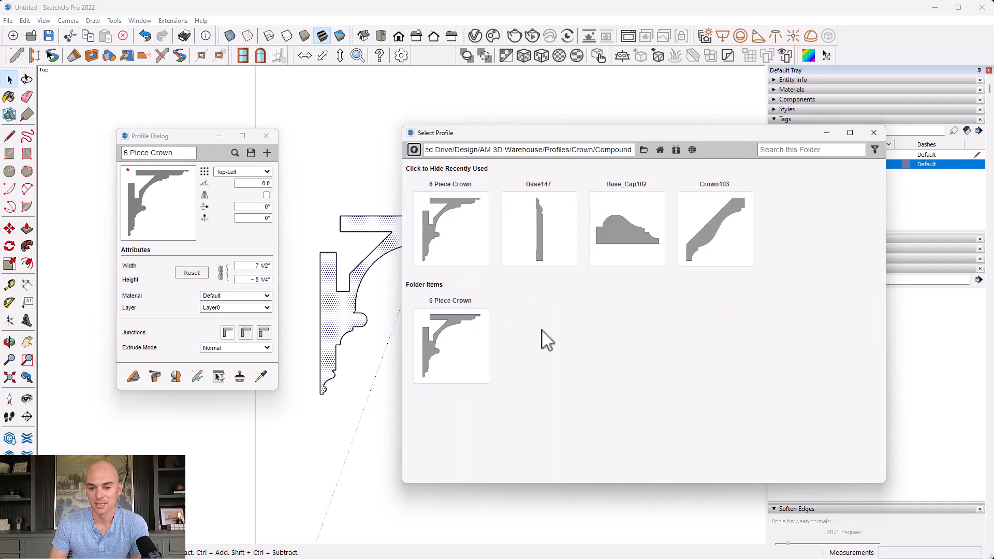
mouse_move(848, 193)
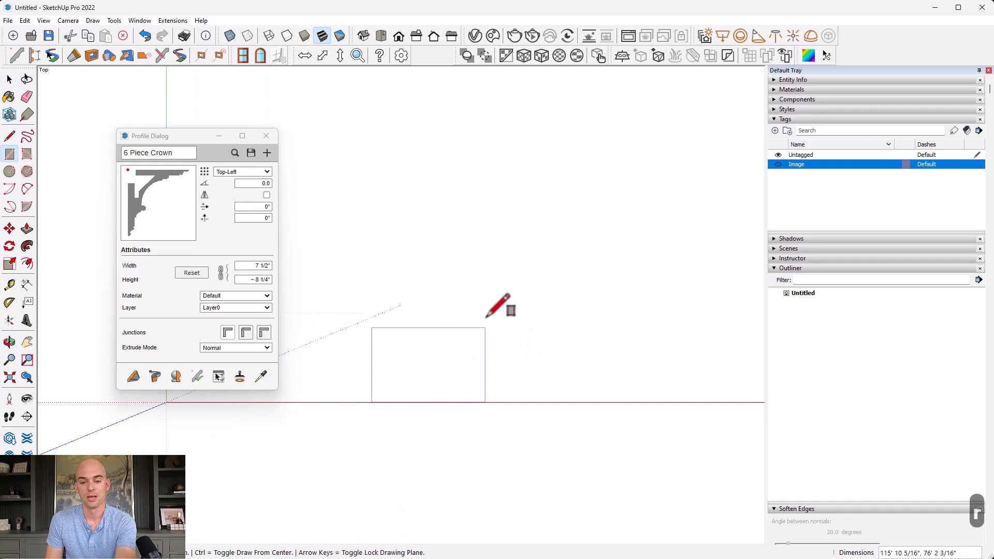
mouse_move(488, 316)
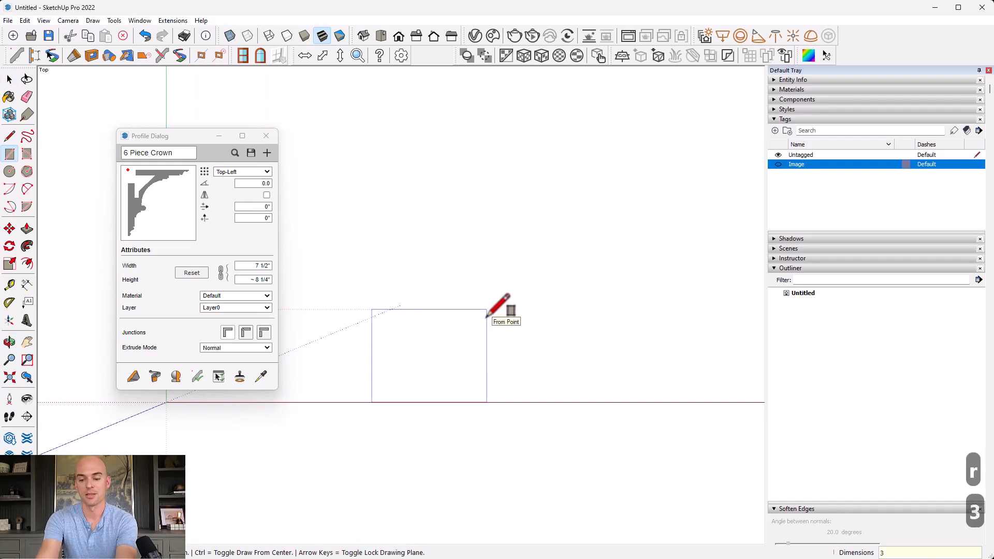
Size the floor rectangle 30',30' and rename the copied group to Ceiling in Outliner
text(30',30)
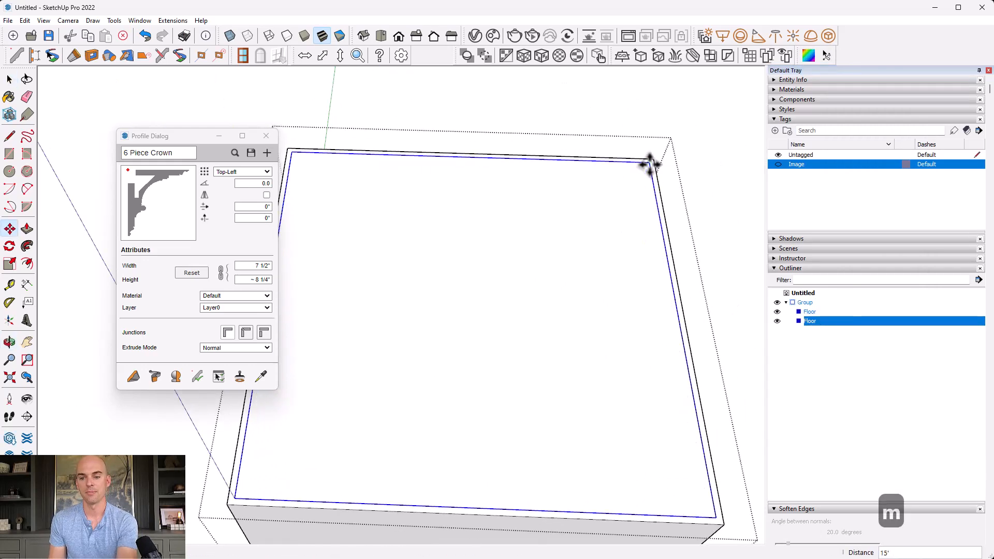
right_click(810, 321)
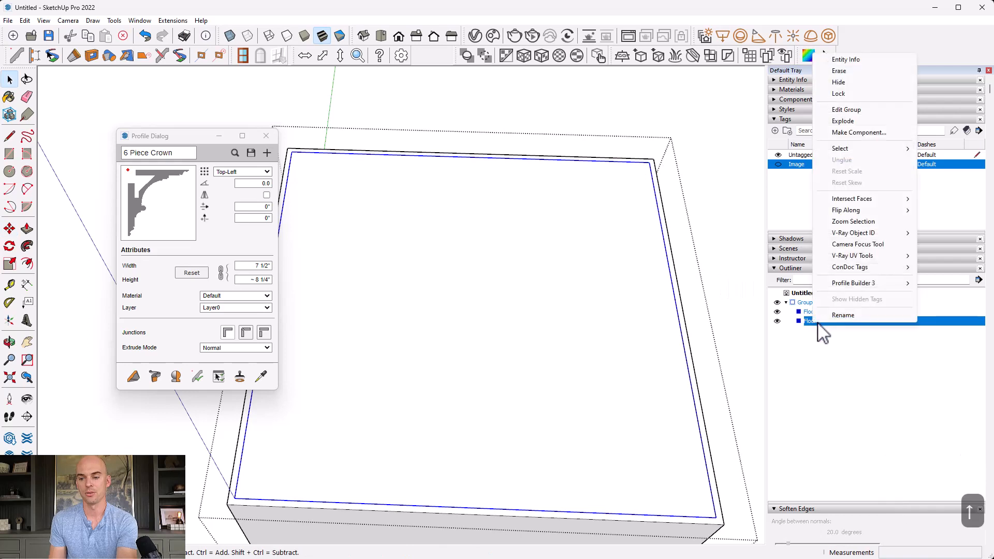
click(843, 314)
text(Ceiling)
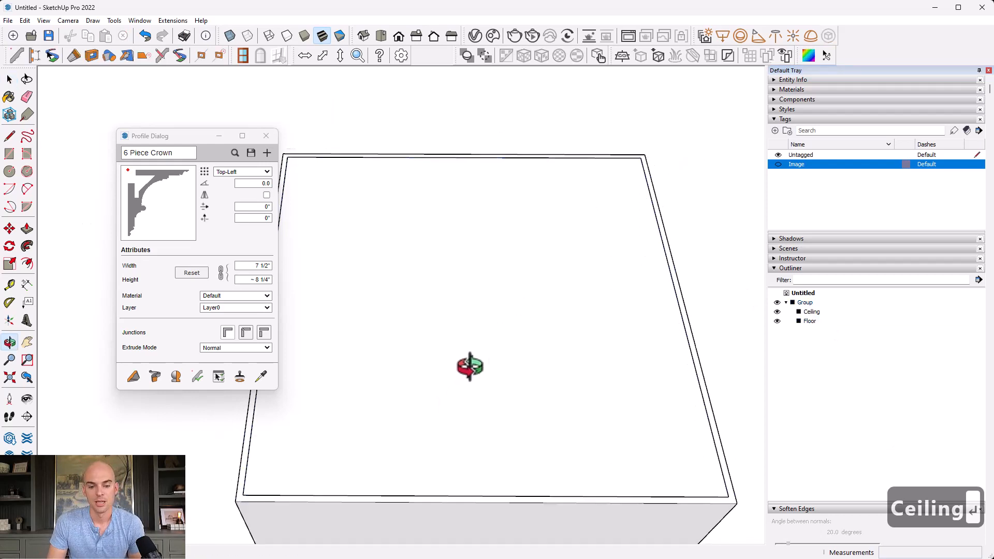
Move the Profile Dialog aside and hide the Floor group via Outliner
drag(149, 136, 126, 129)
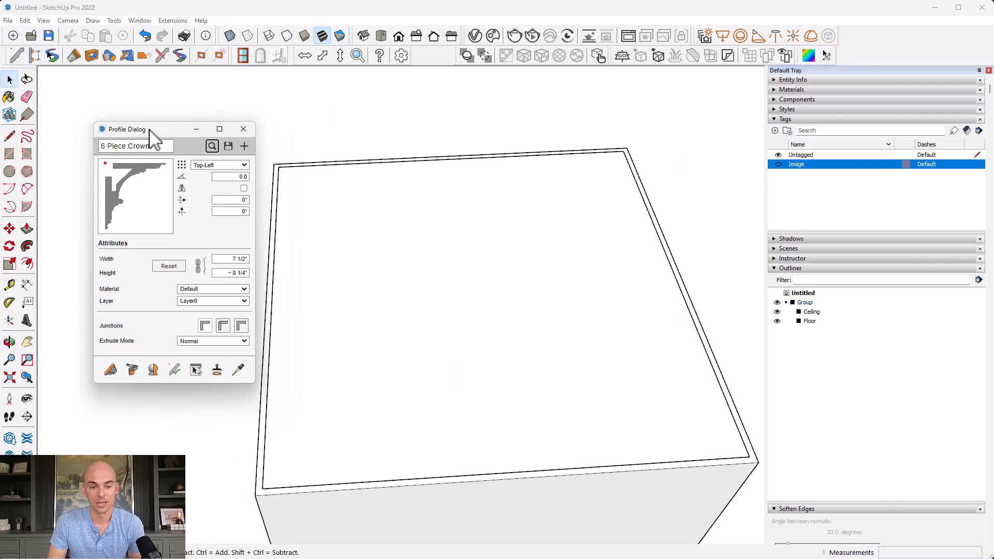
drag(127, 128, 104, 123)
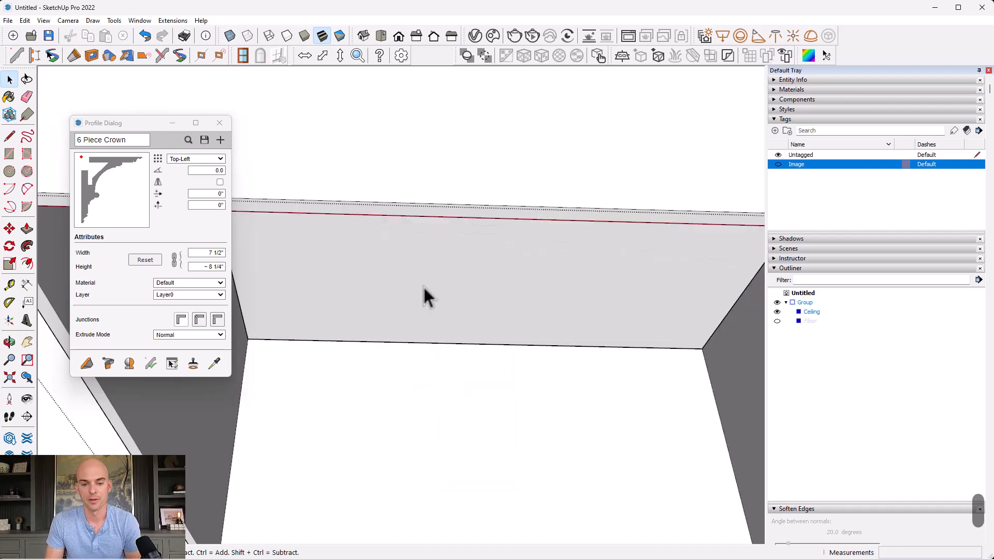
mouse_move(793, 315)
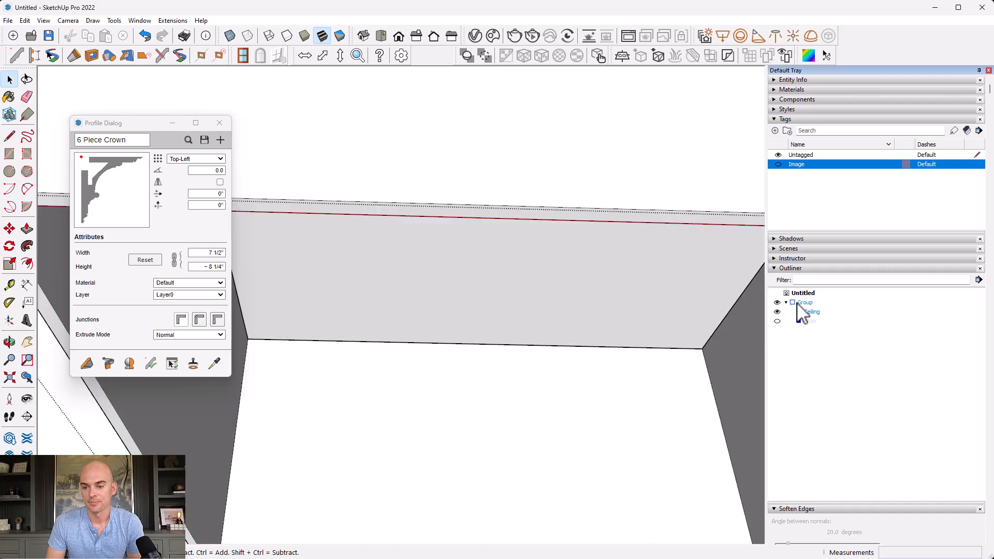
click(806, 302)
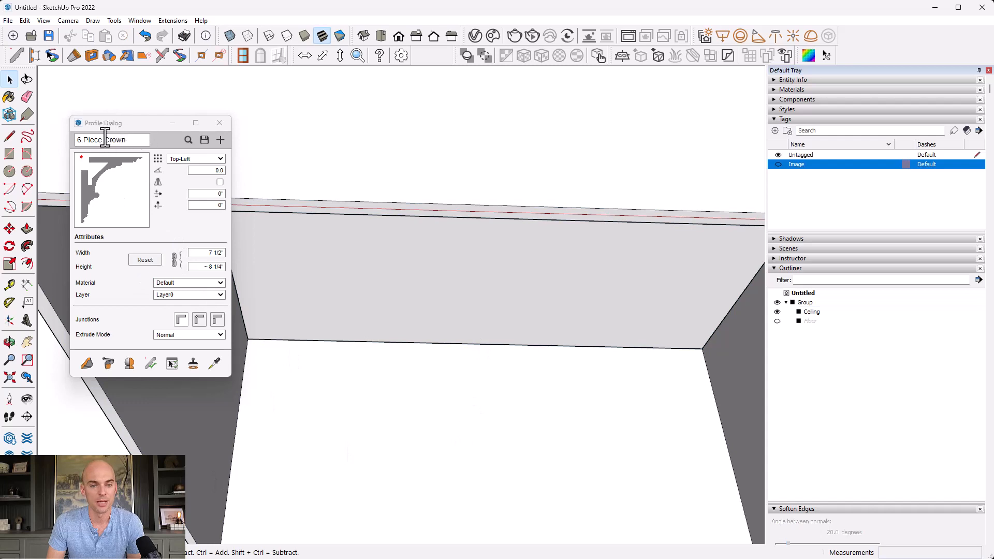
mouse_move(87, 364)
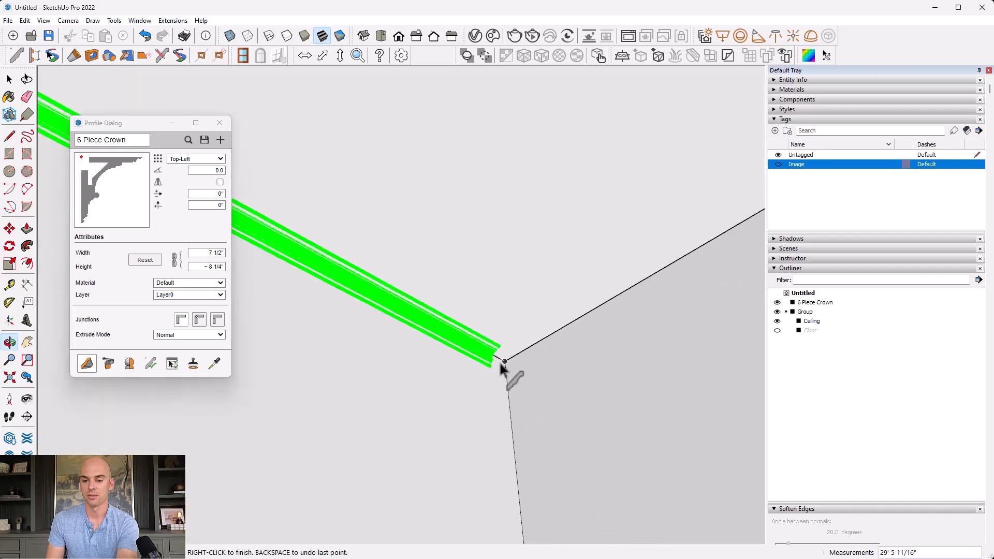
Extrude the 6 Piece Crown along successive ceiling corners with the Build tool
click(505, 362)
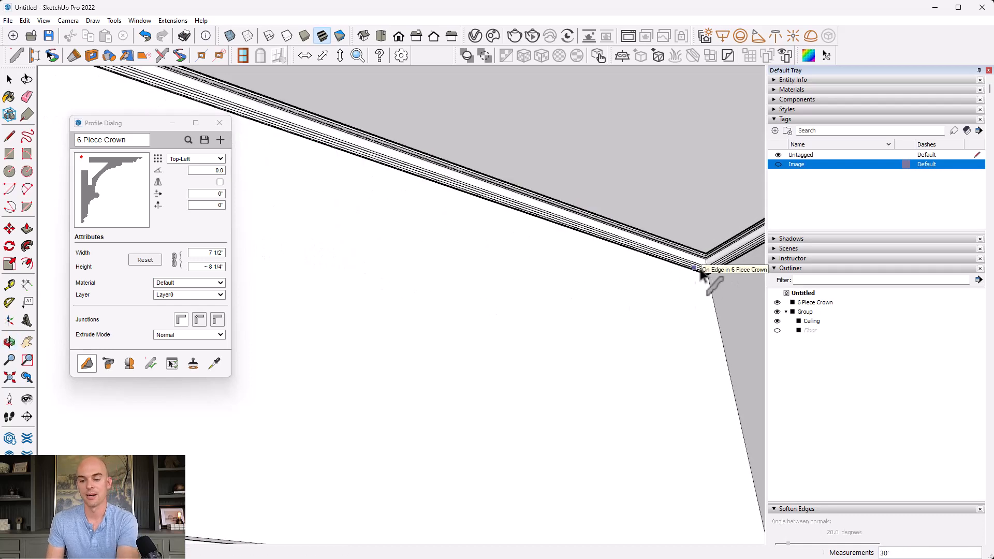
click(815, 303)
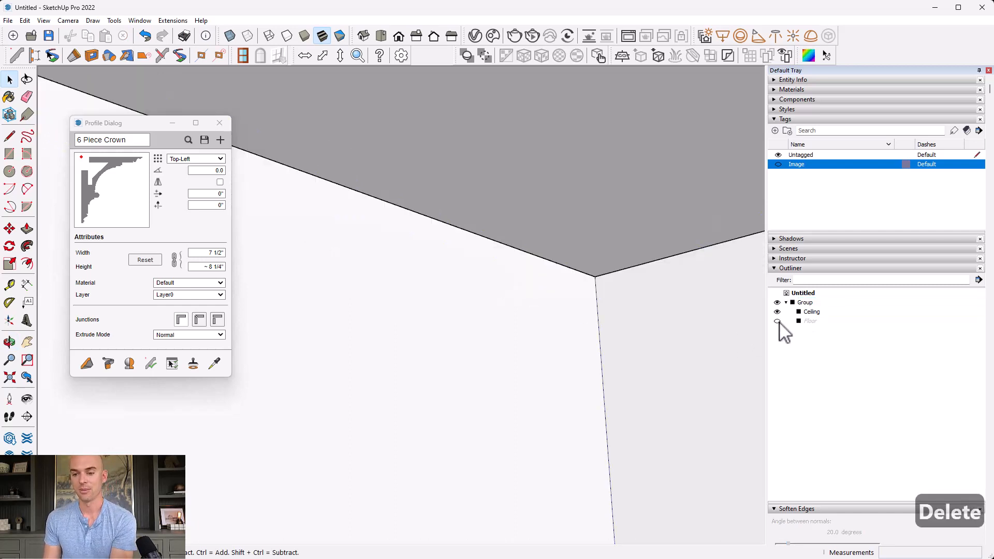
Show the Floor again and undo the last molding extrusion with Ctrl+Z
click(777, 311)
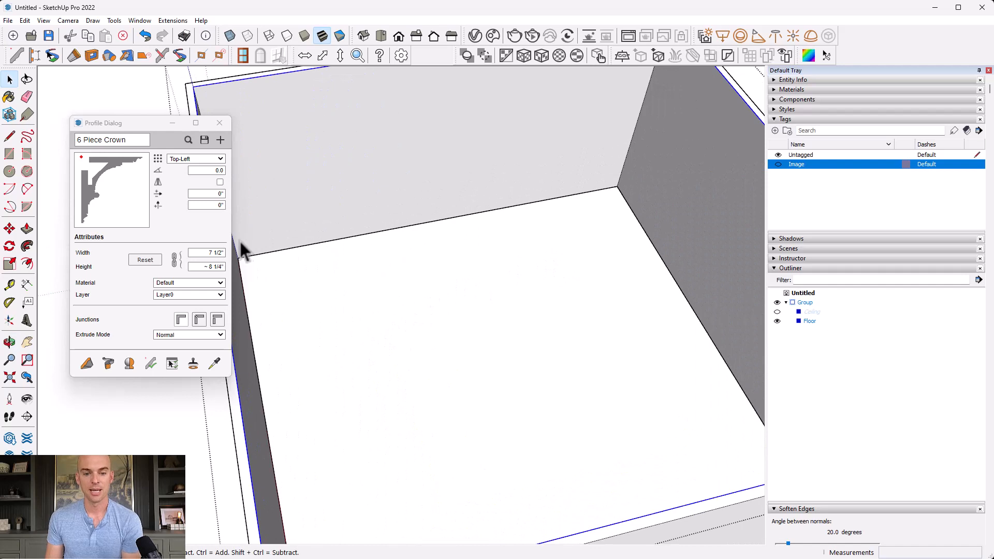
mouse_move(108, 363)
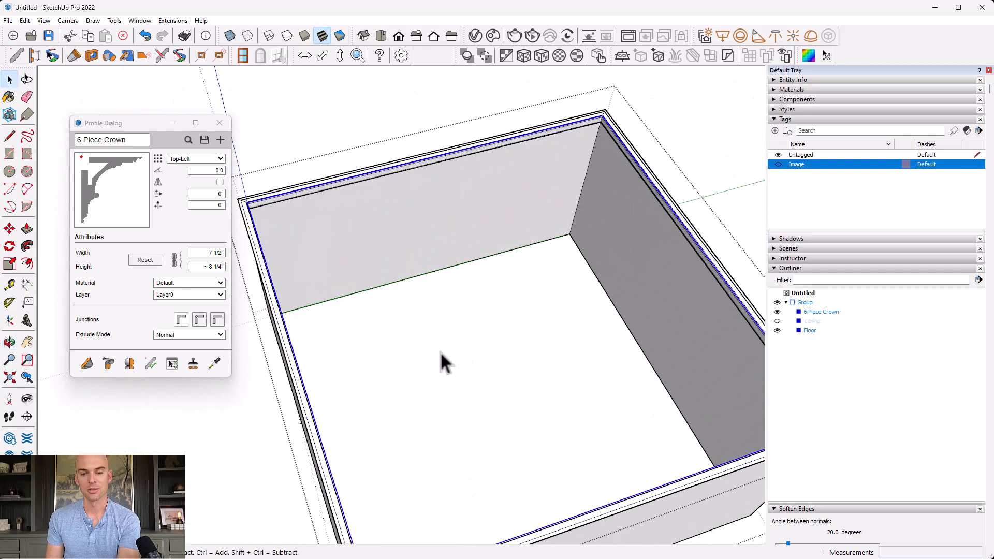
key(Ctrl+z)
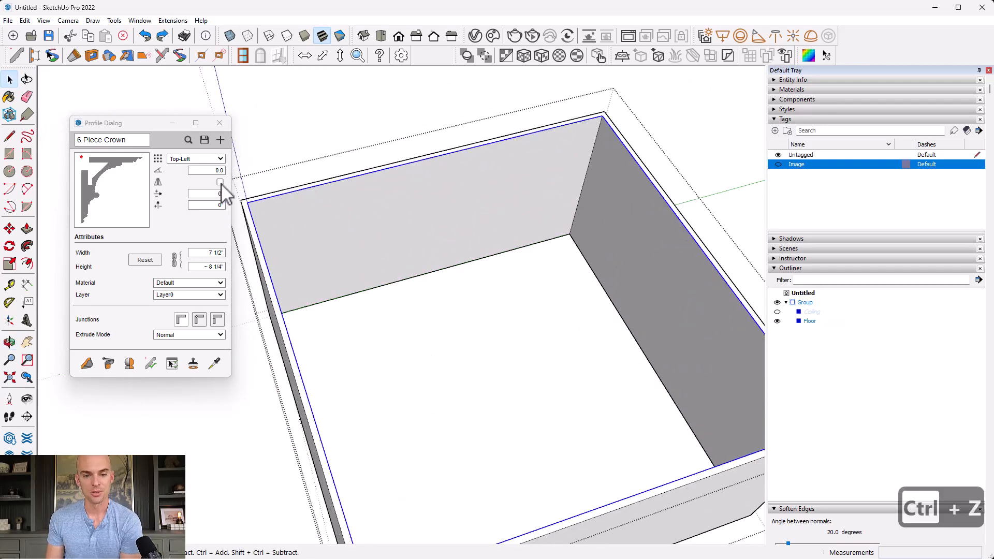